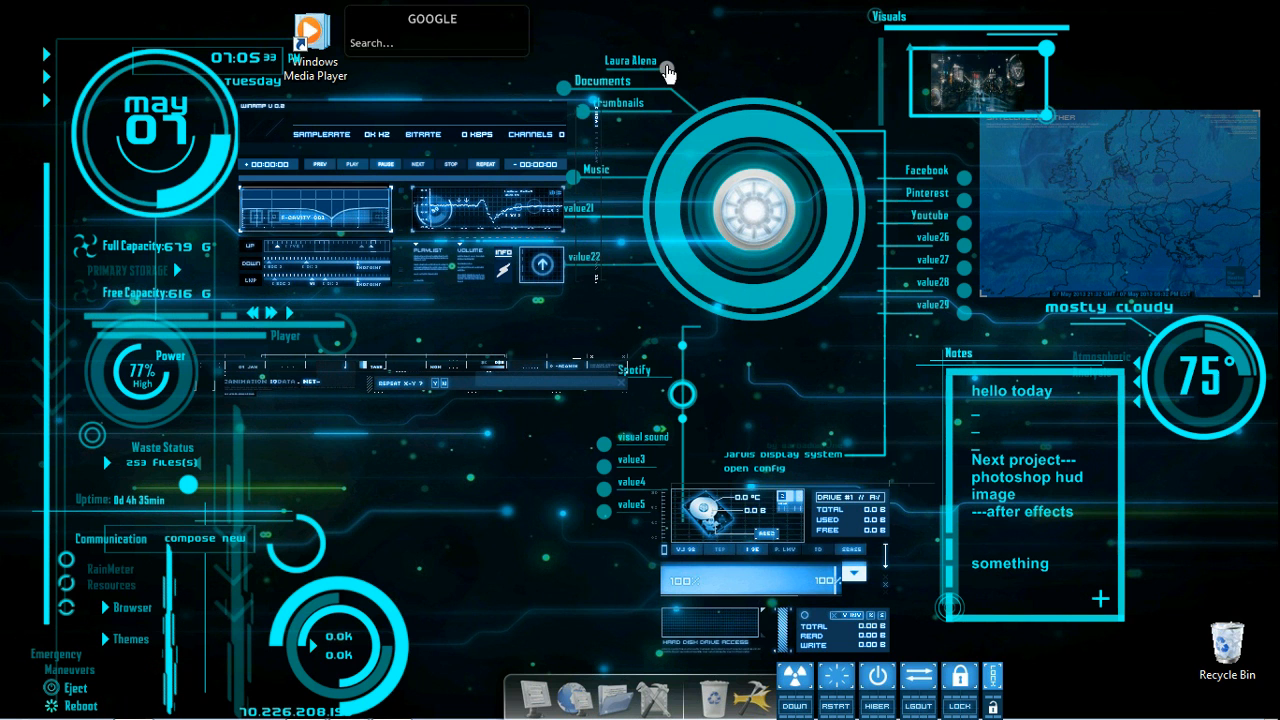
pyautogui.moveTo(584, 120)
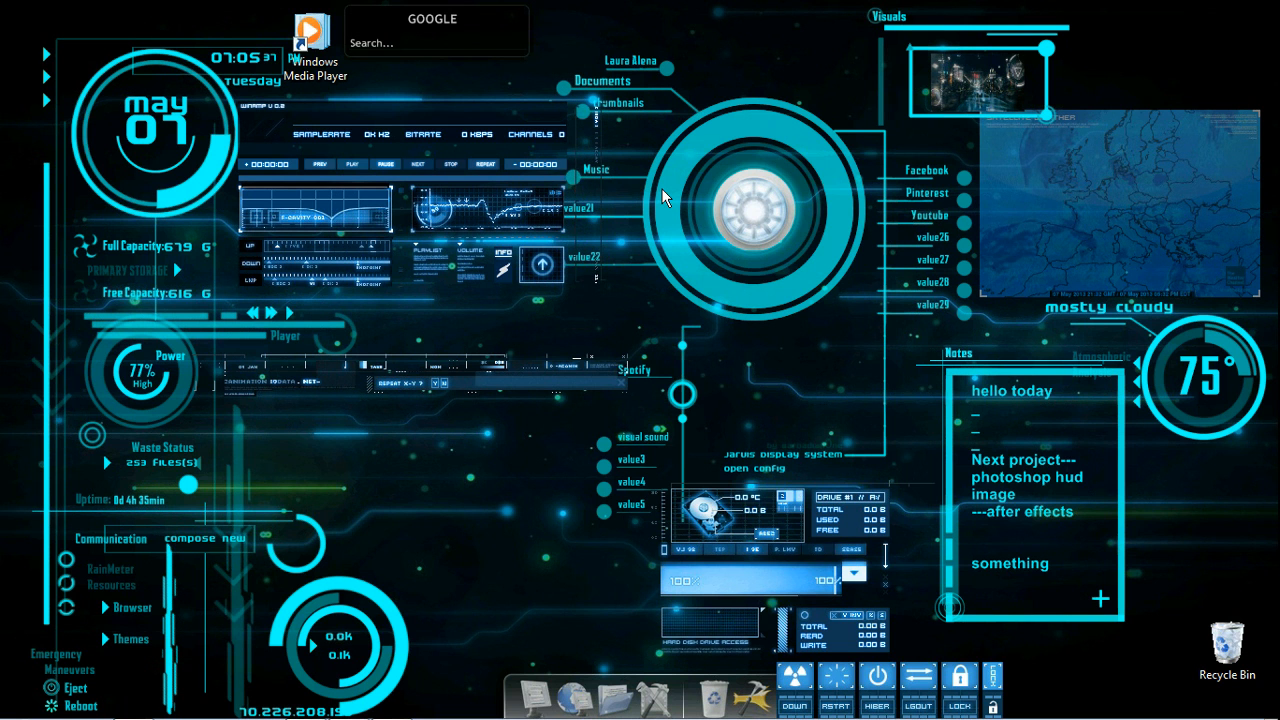
pyautogui.moveTo(564, 212)
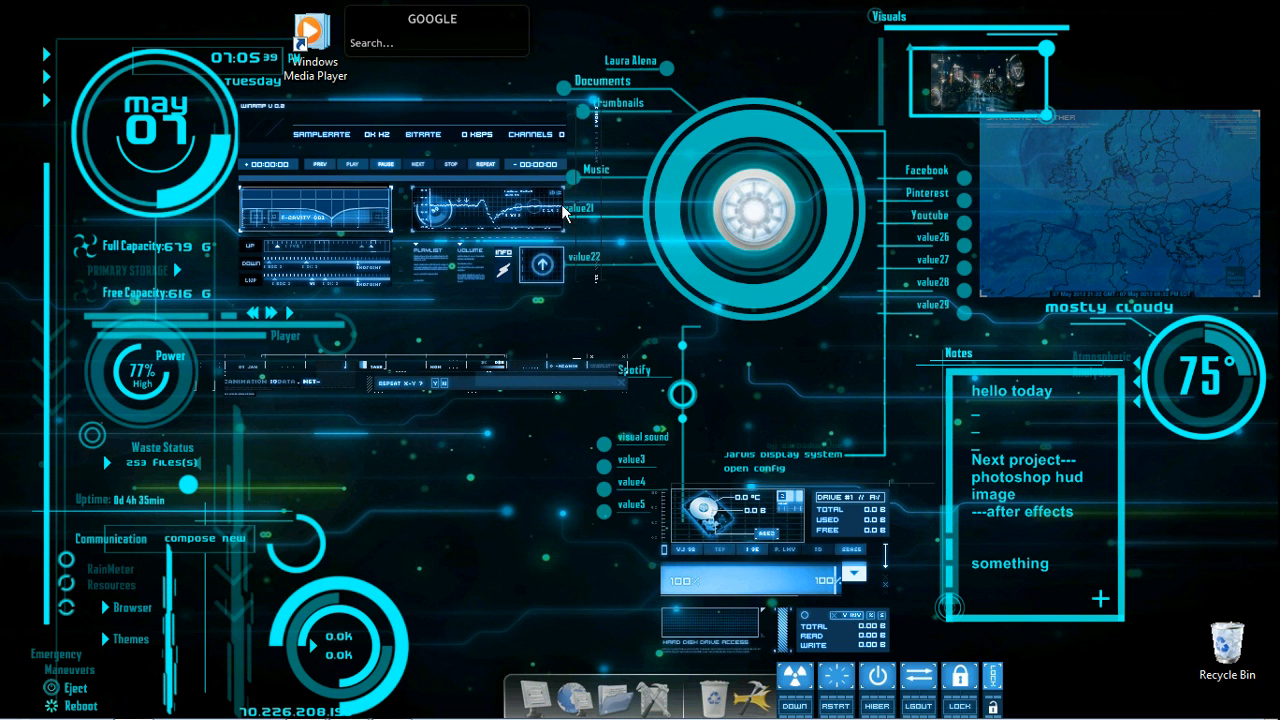
pyautogui.moveTo(500, 176)
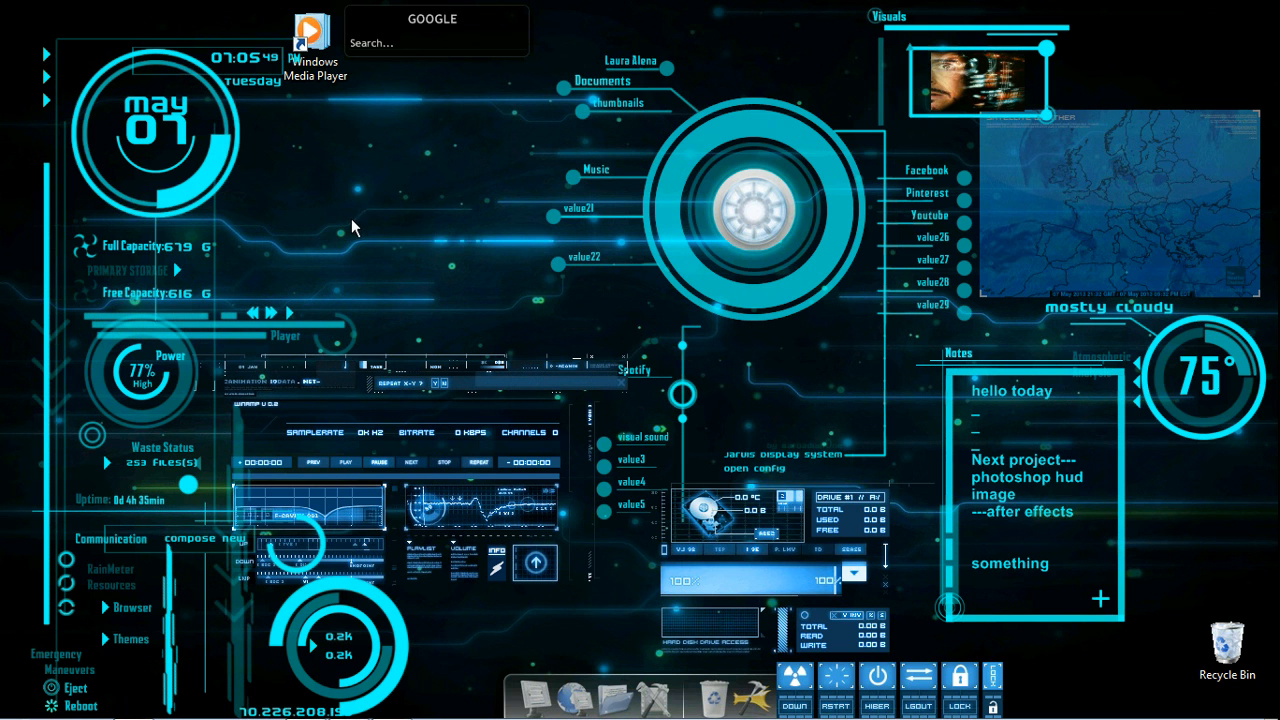
pyautogui.moveTo(580, 104)
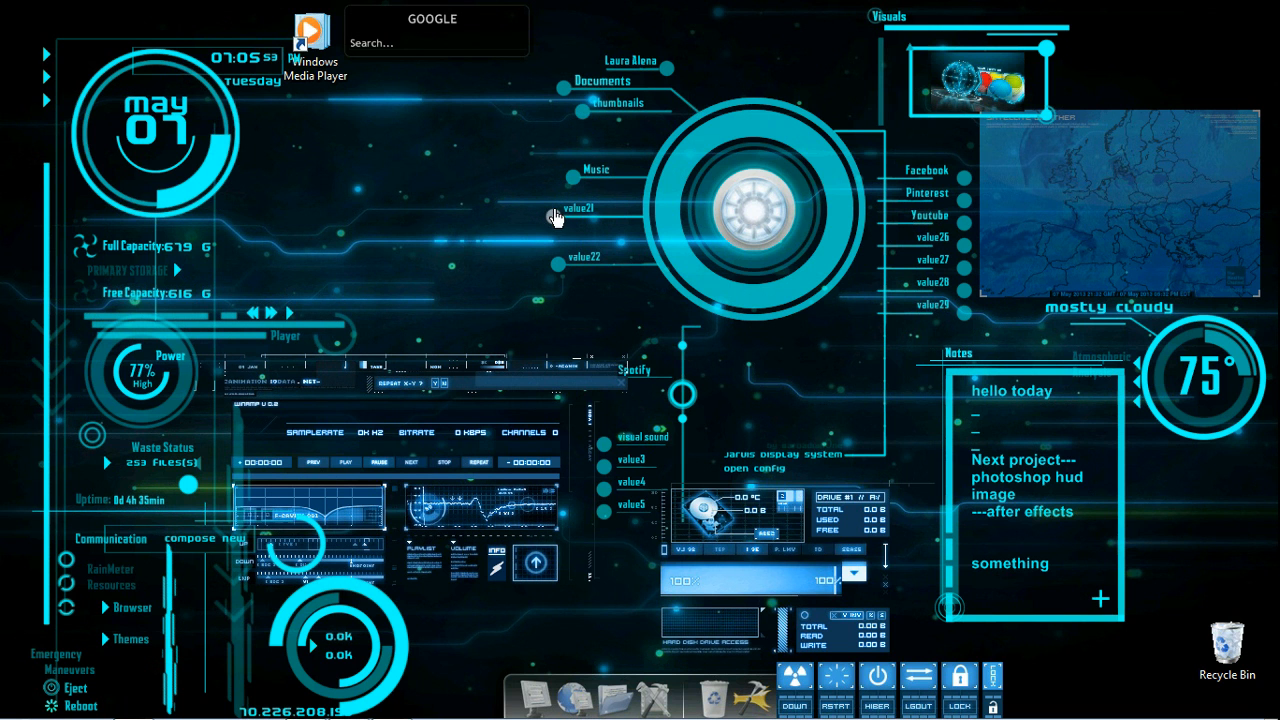
pyautogui.moveTo(600, 264)
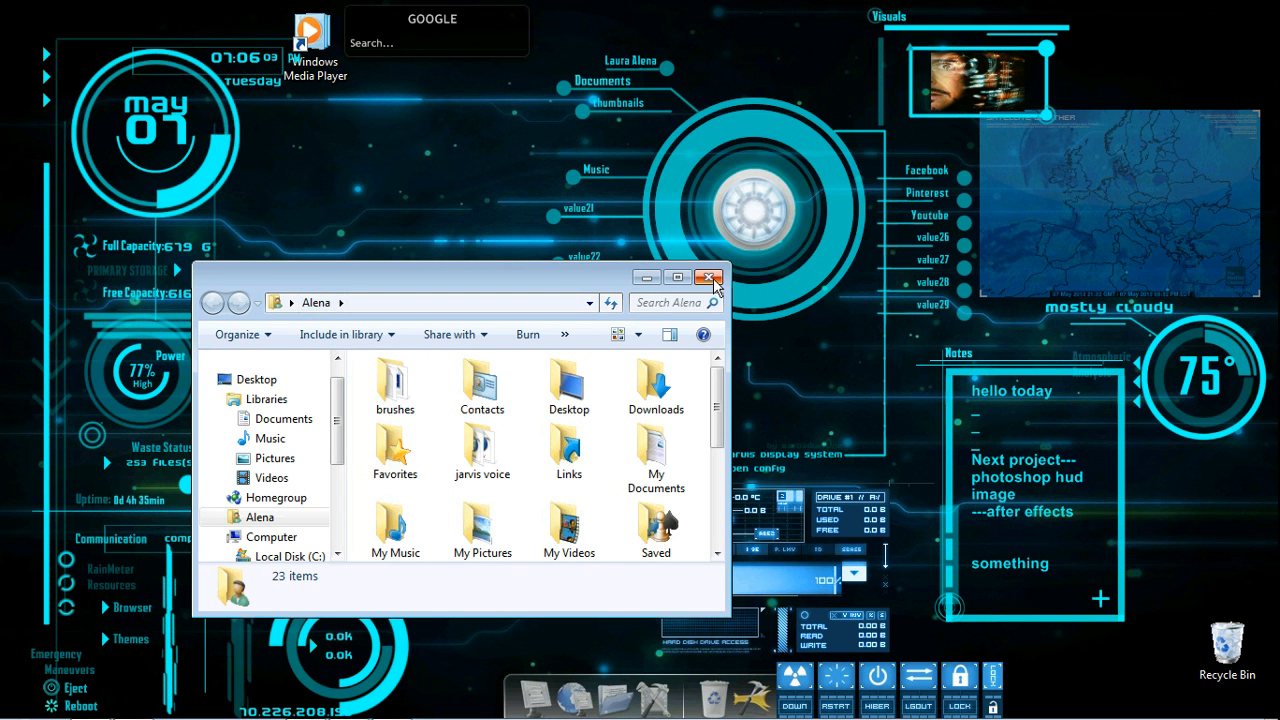
pyautogui.click(708, 276)
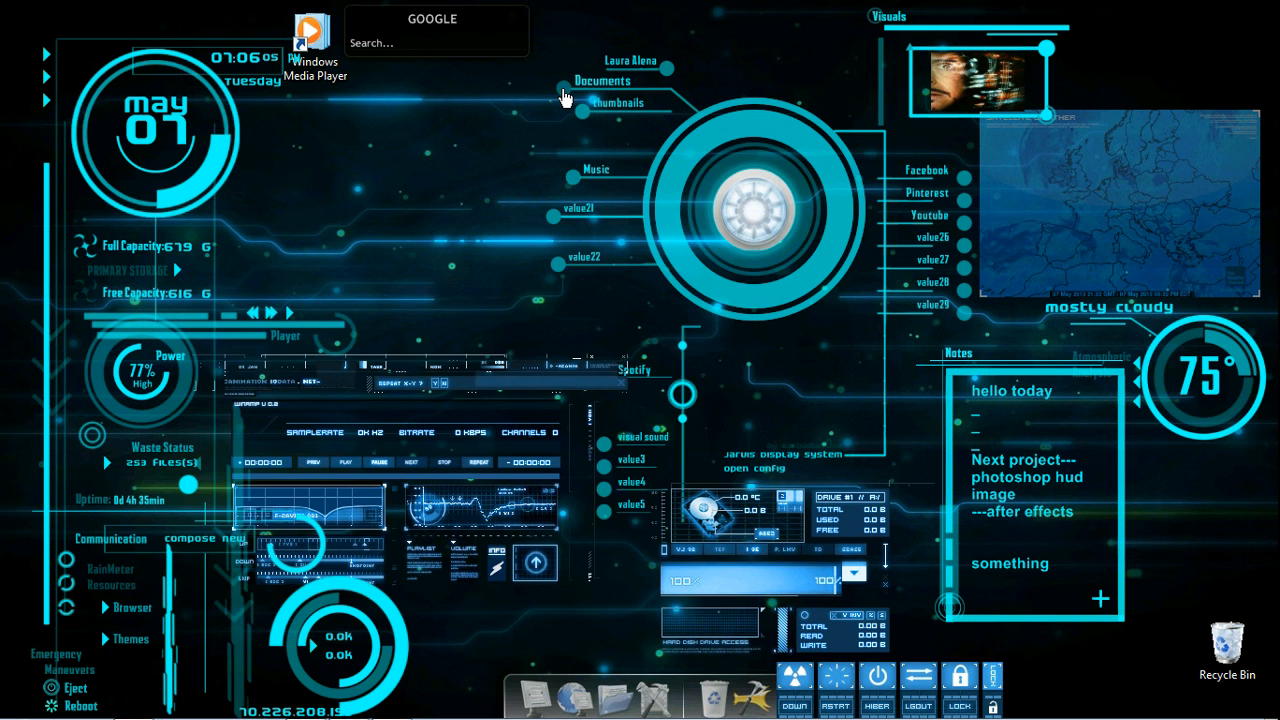
pyautogui.click(602, 80)
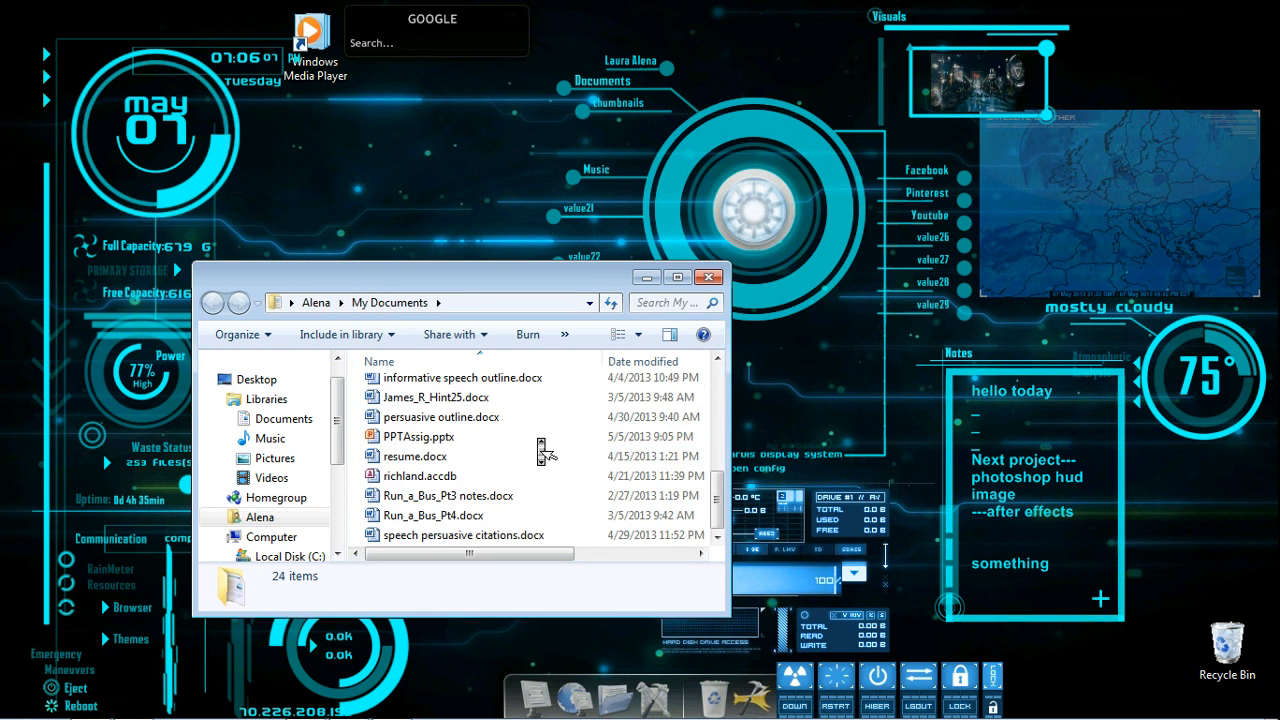
pyautogui.click(708, 276)
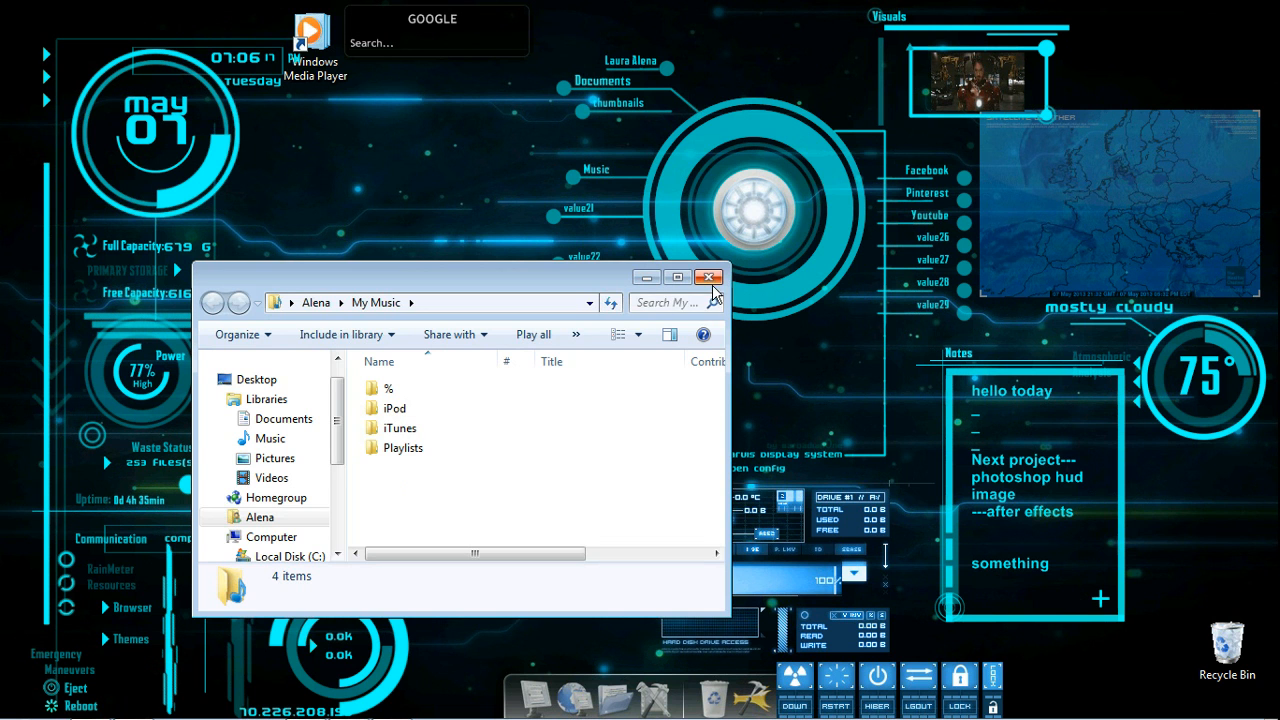
pyautogui.click(708, 276)
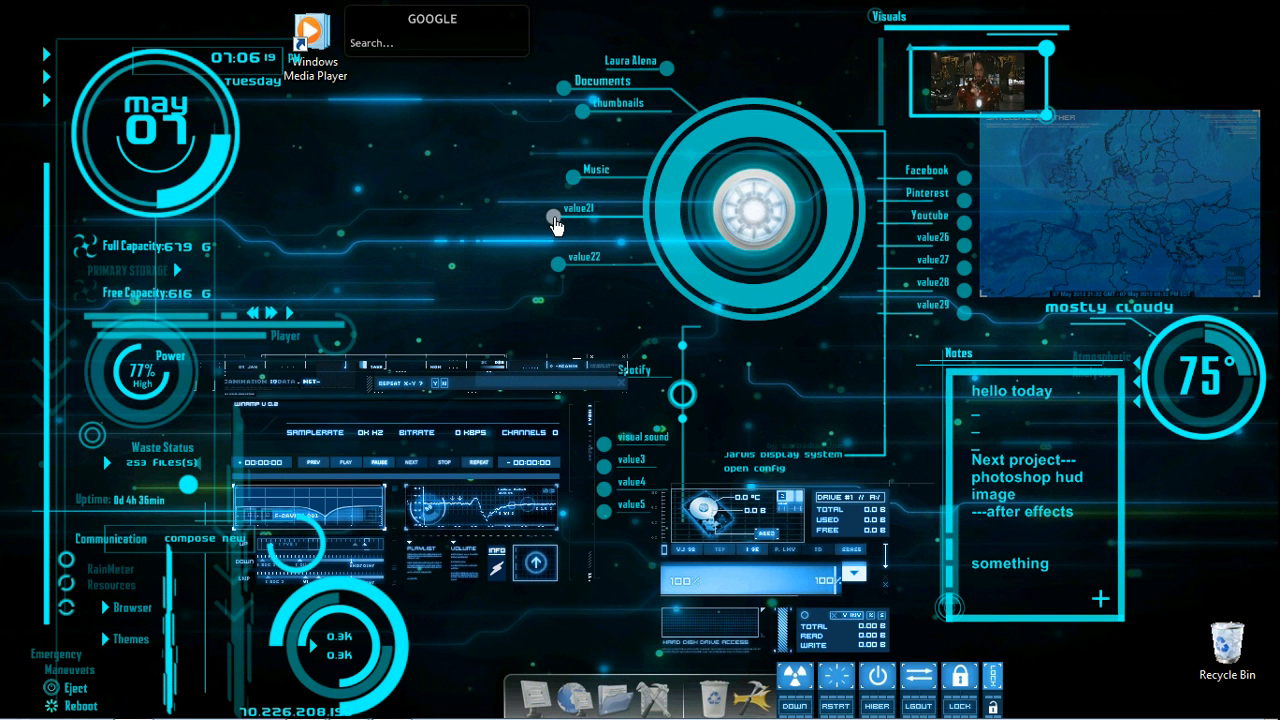
pyautogui.moveTo(558, 272)
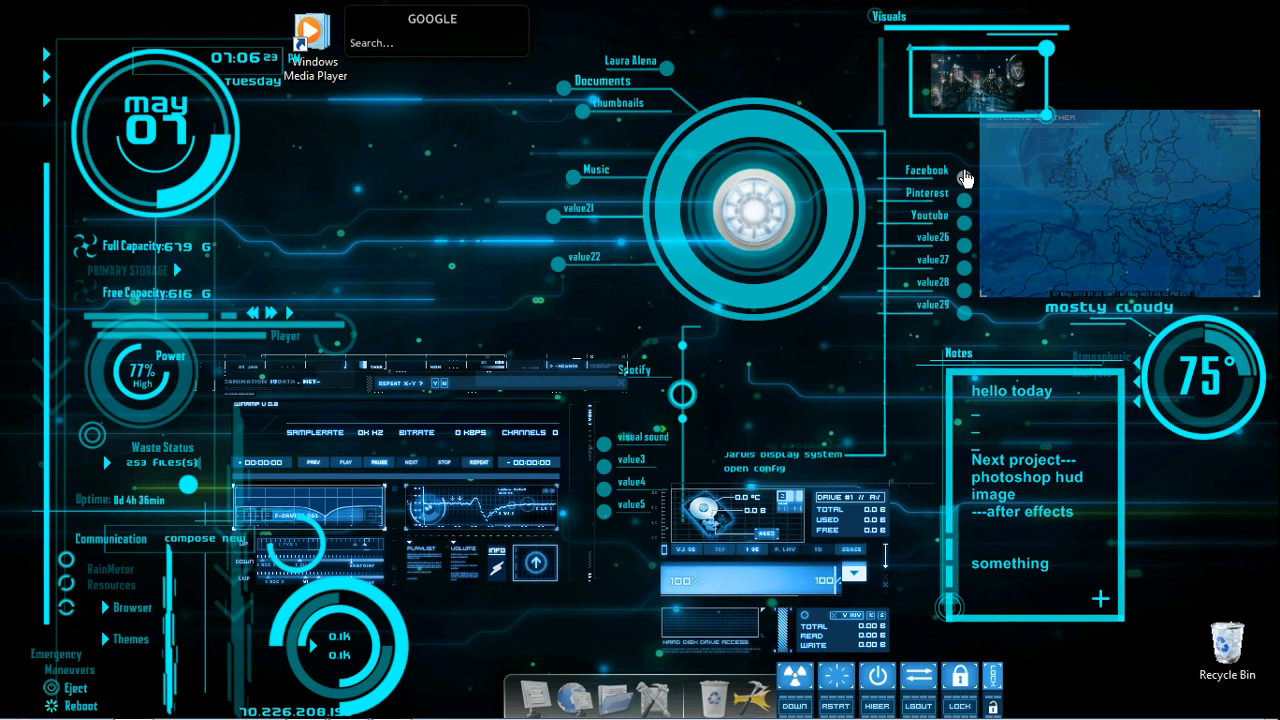
pyautogui.click(928, 168)
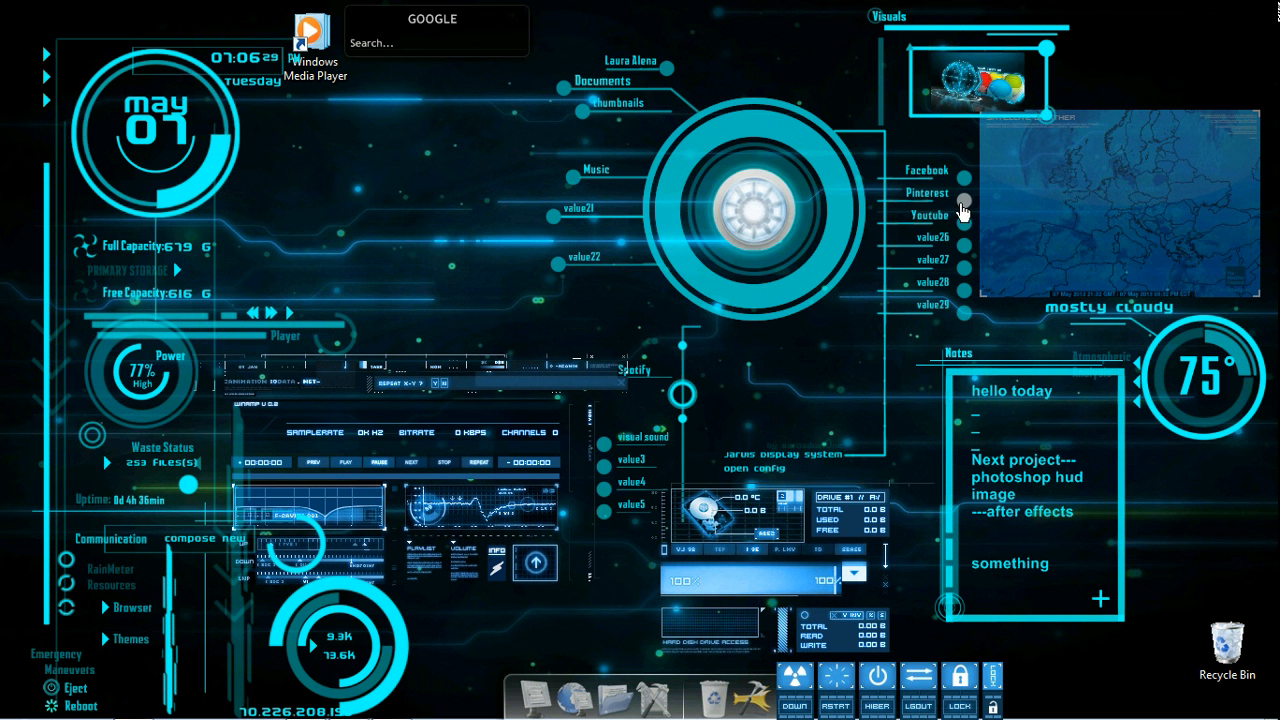
pyautogui.click(926, 192)
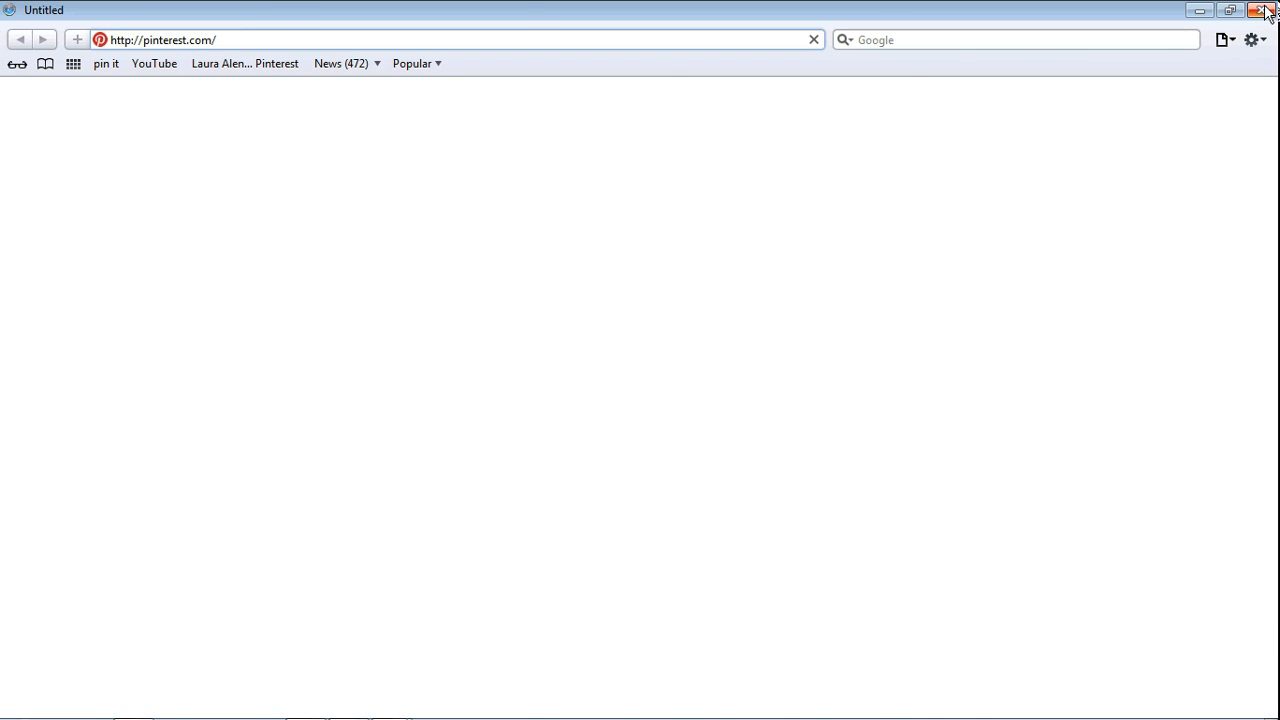
pyautogui.click(1270, 10)
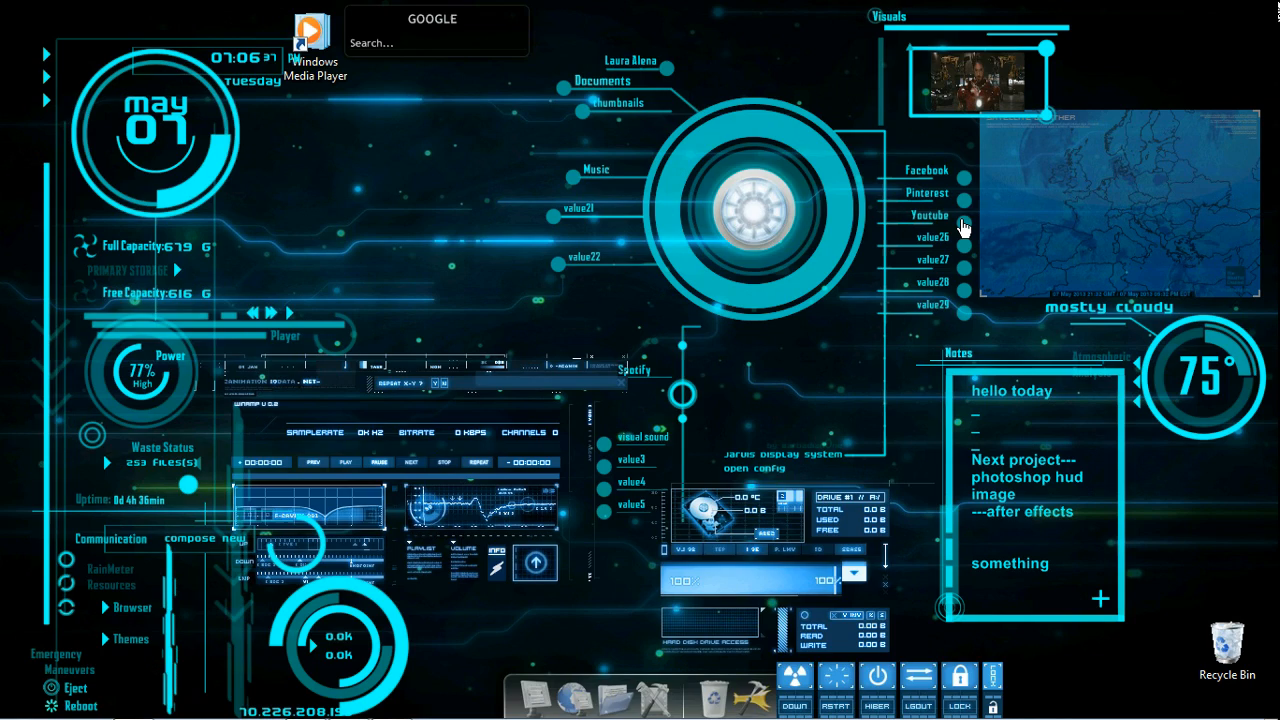
# Load the small player controls skin above the audio player panel
pyautogui.click(928, 214)
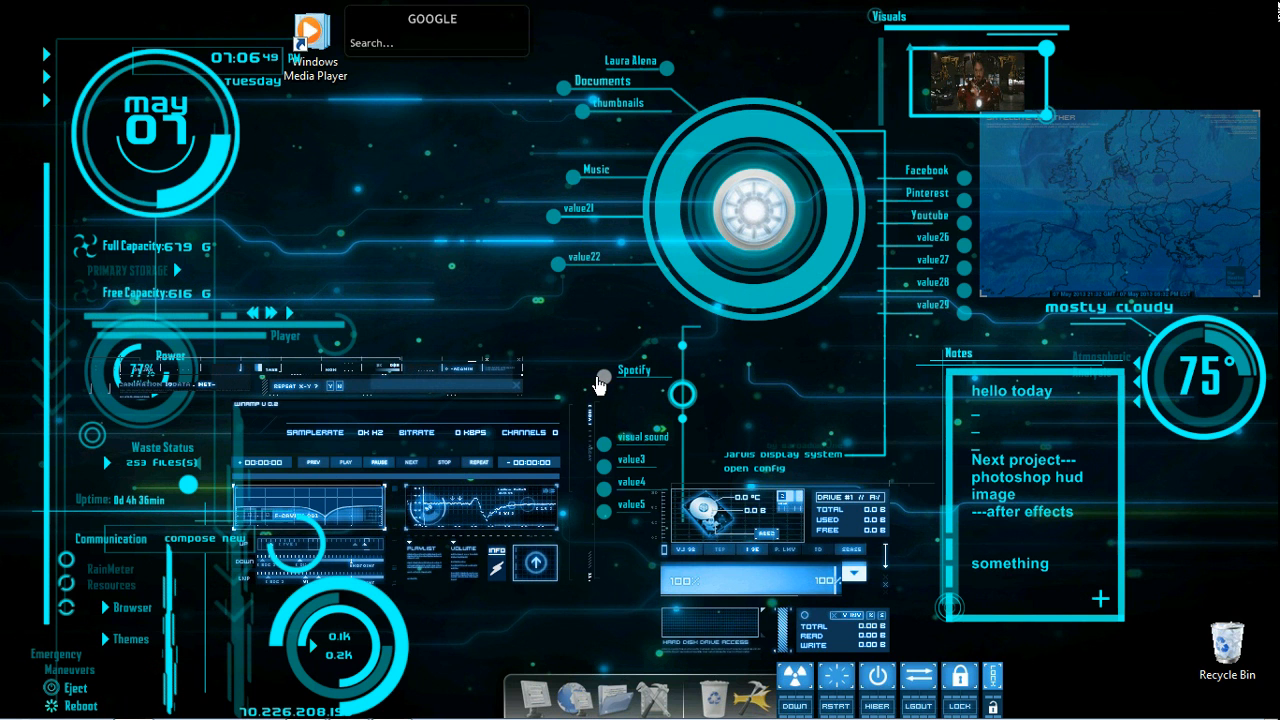
pyautogui.moveTo(612, 442)
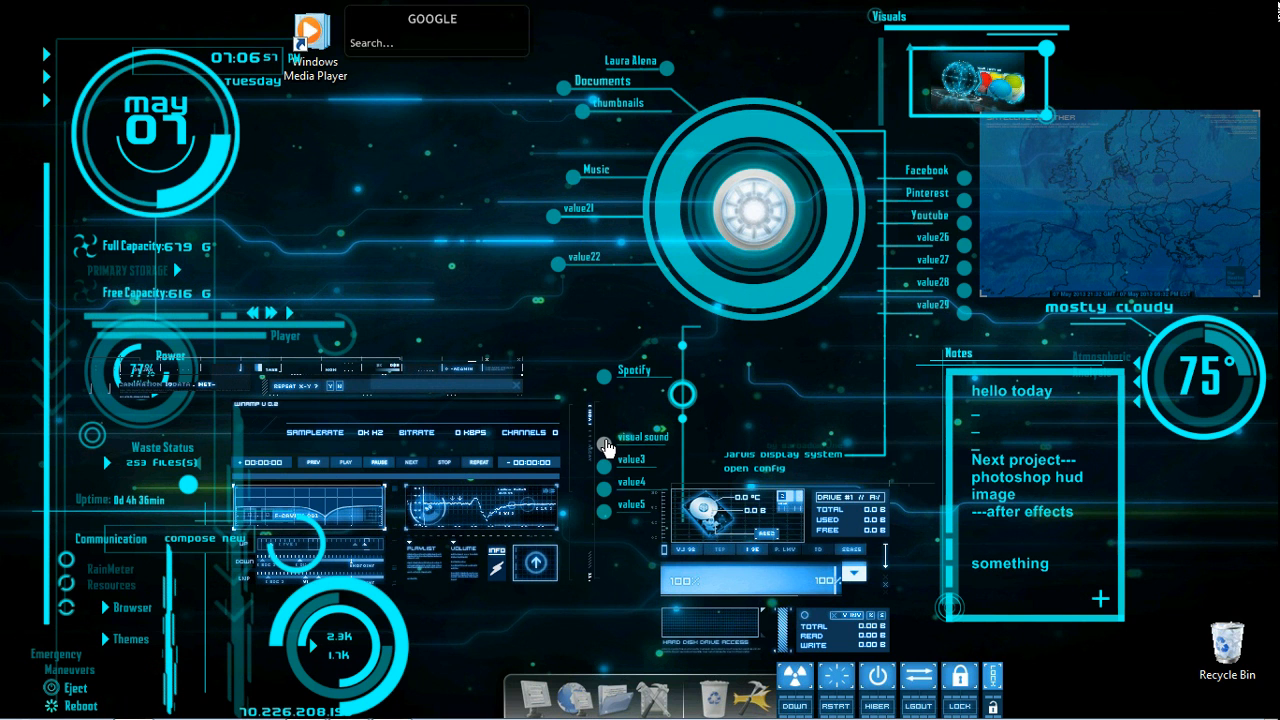
pyautogui.moveTo(612, 402)
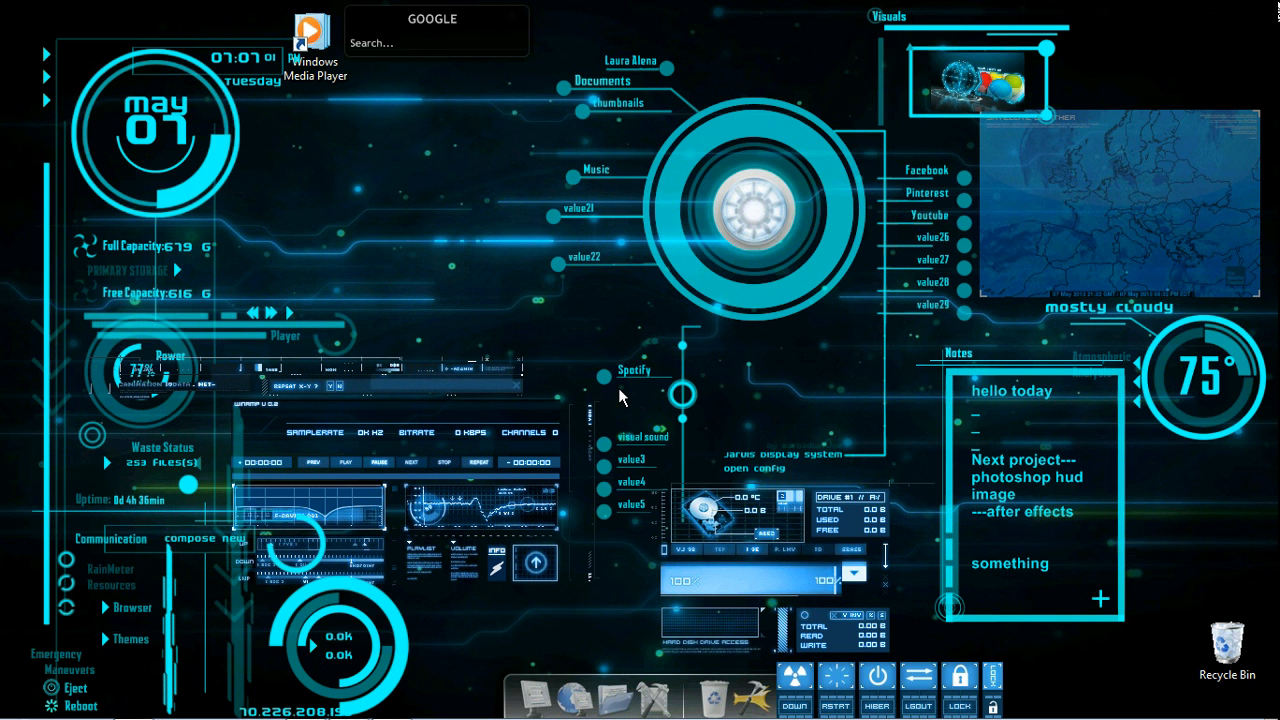
pyautogui.moveTo(712, 538)
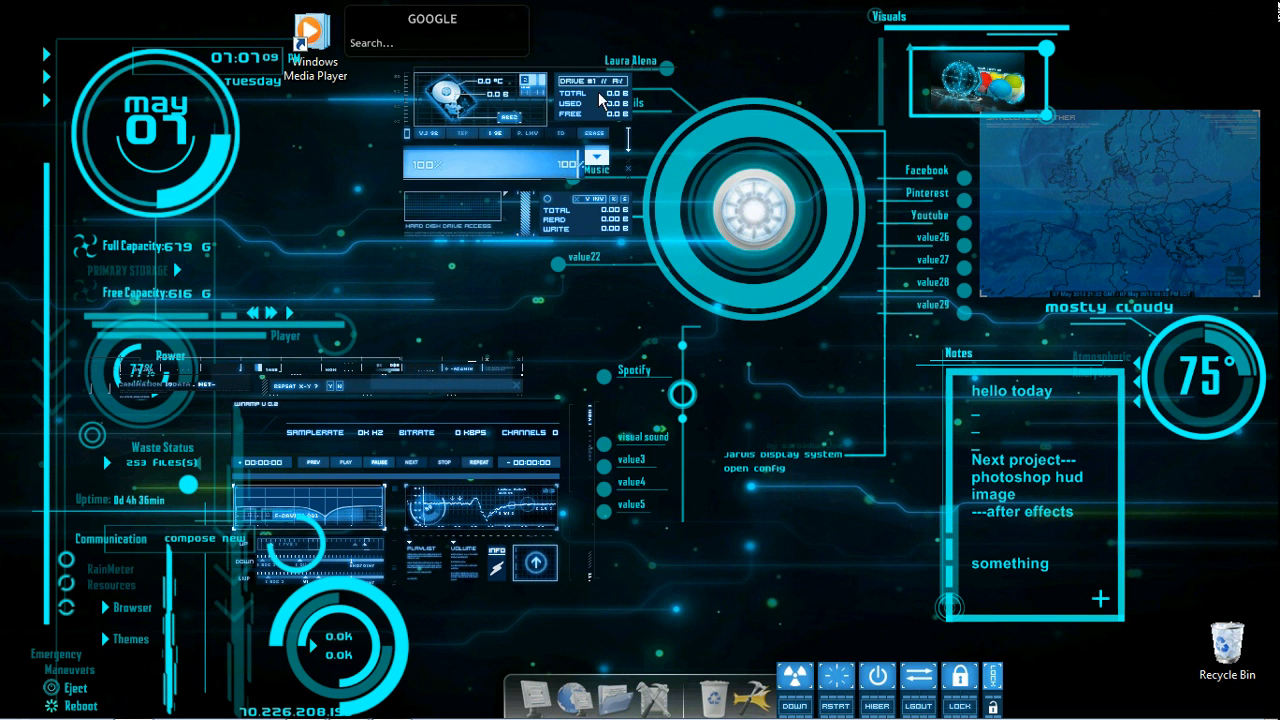
pyautogui.moveTo(488, 136)
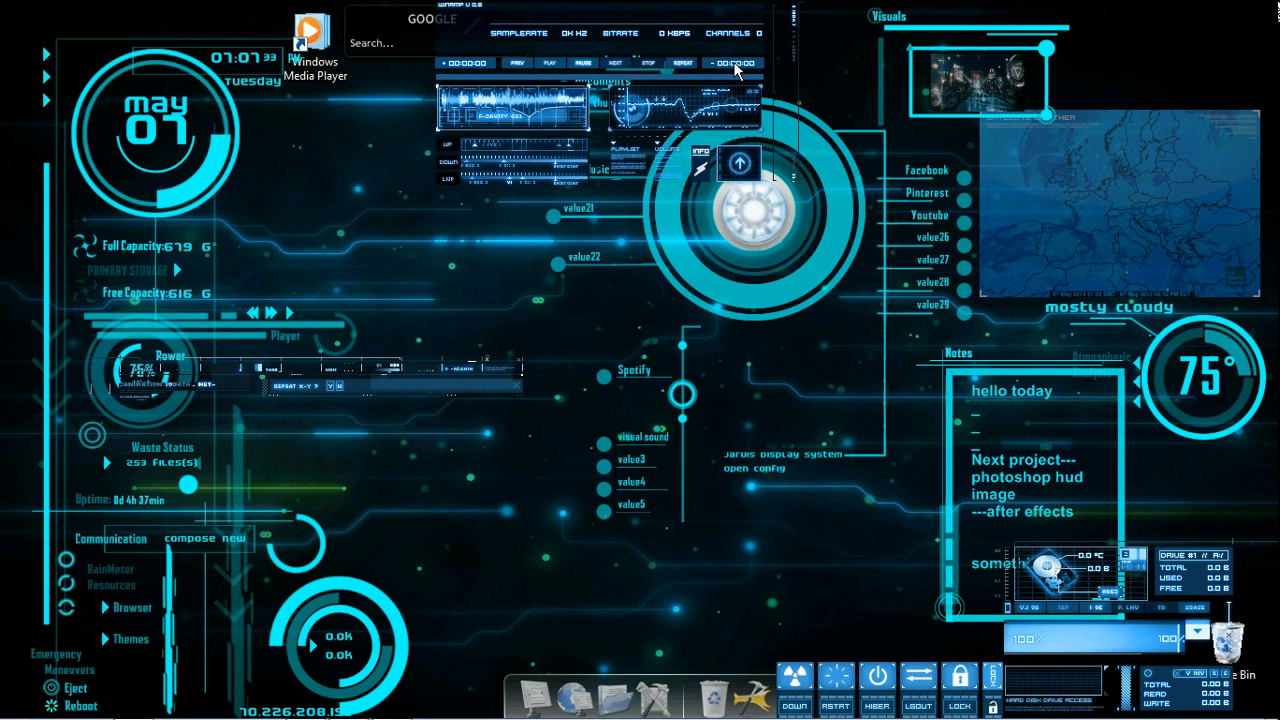
pyautogui.moveTo(724, 140)
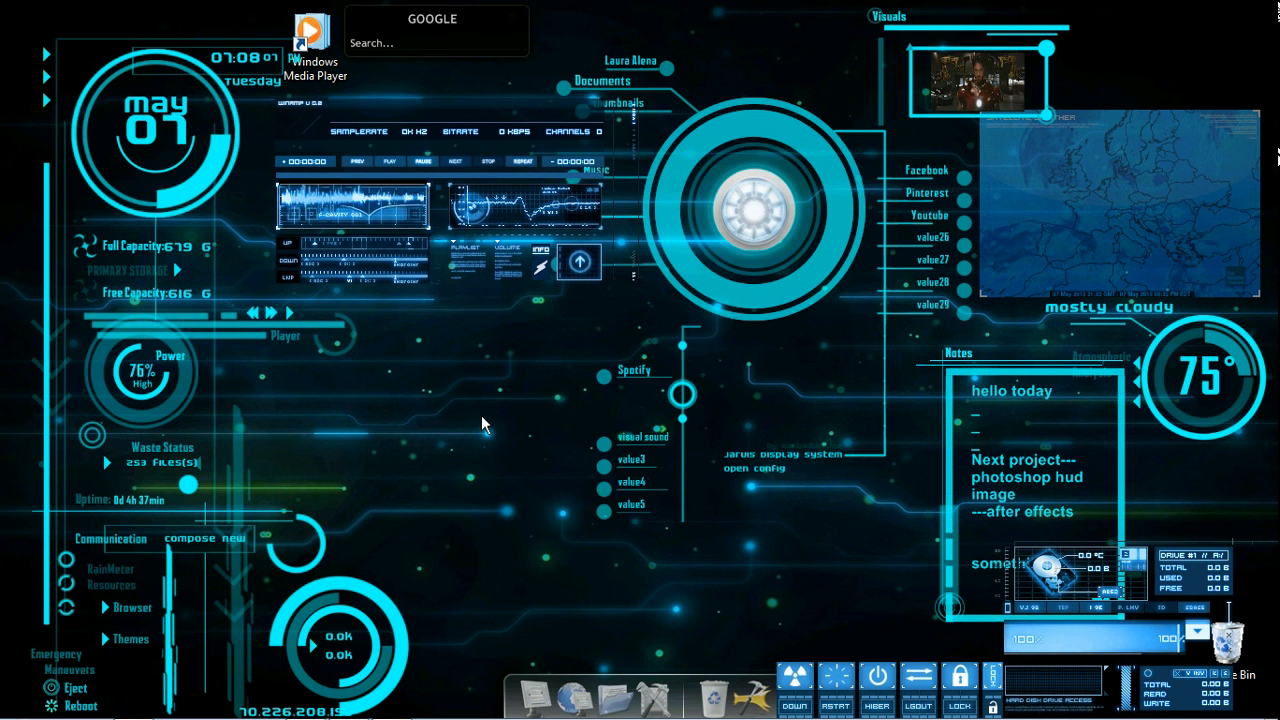
pyautogui.moveTo(236, 104)
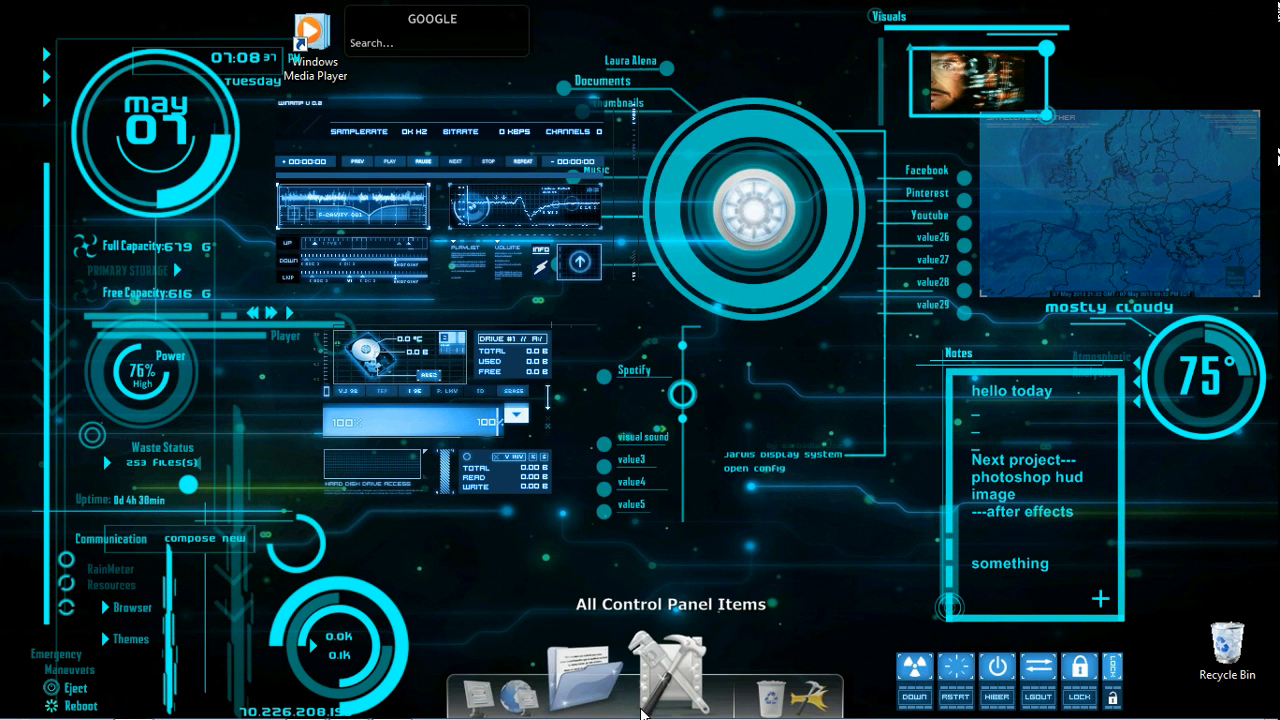
pyautogui.moveTo(738, 680)
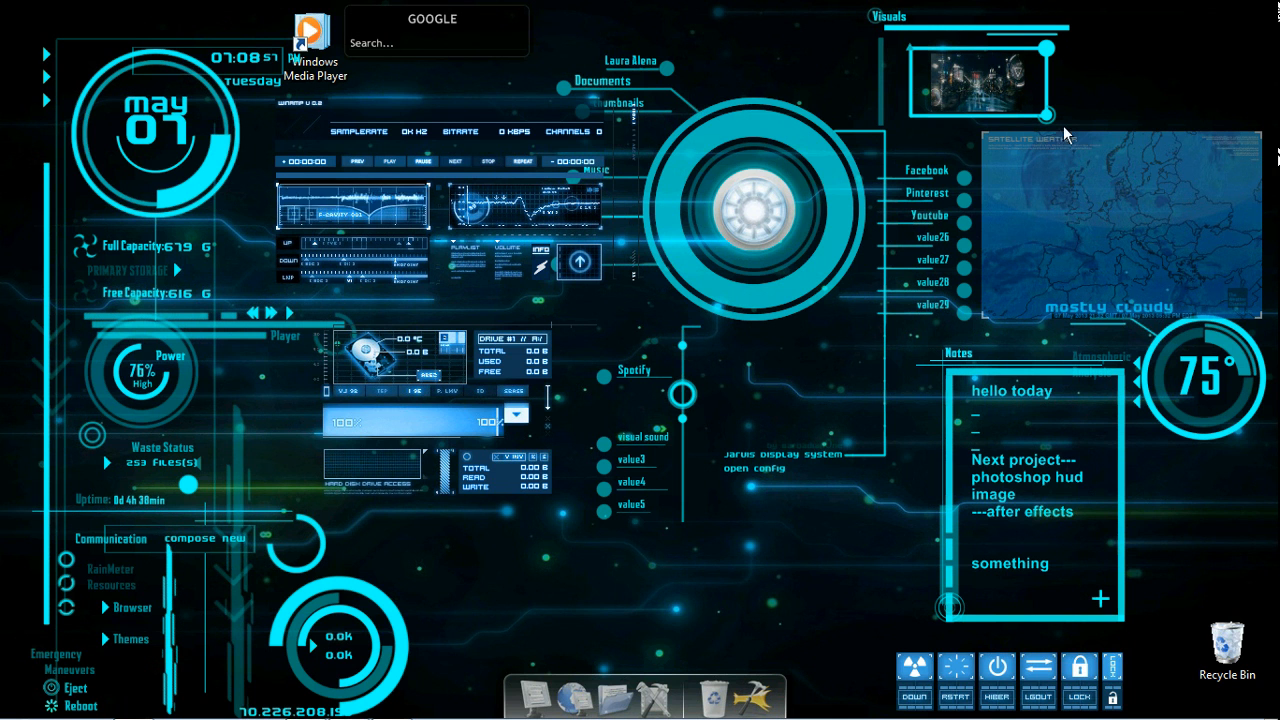
pyautogui.moveTo(1020, 192)
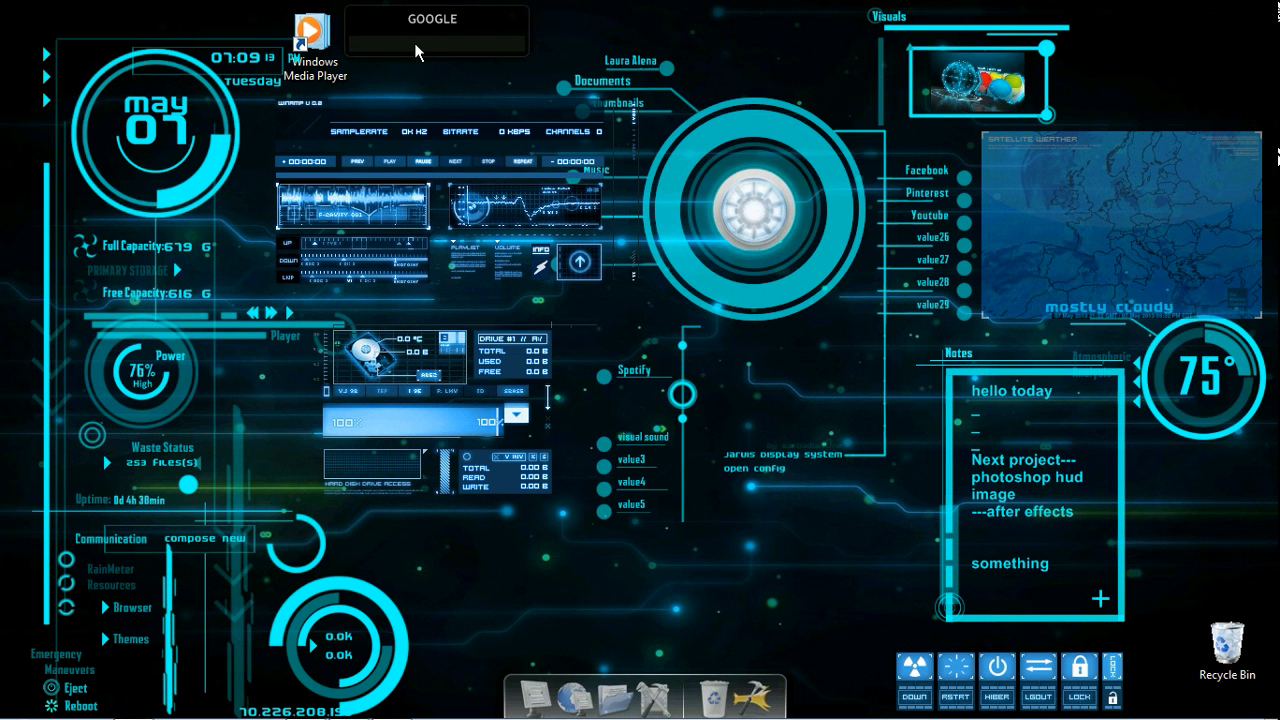
pyautogui.click(432, 30)
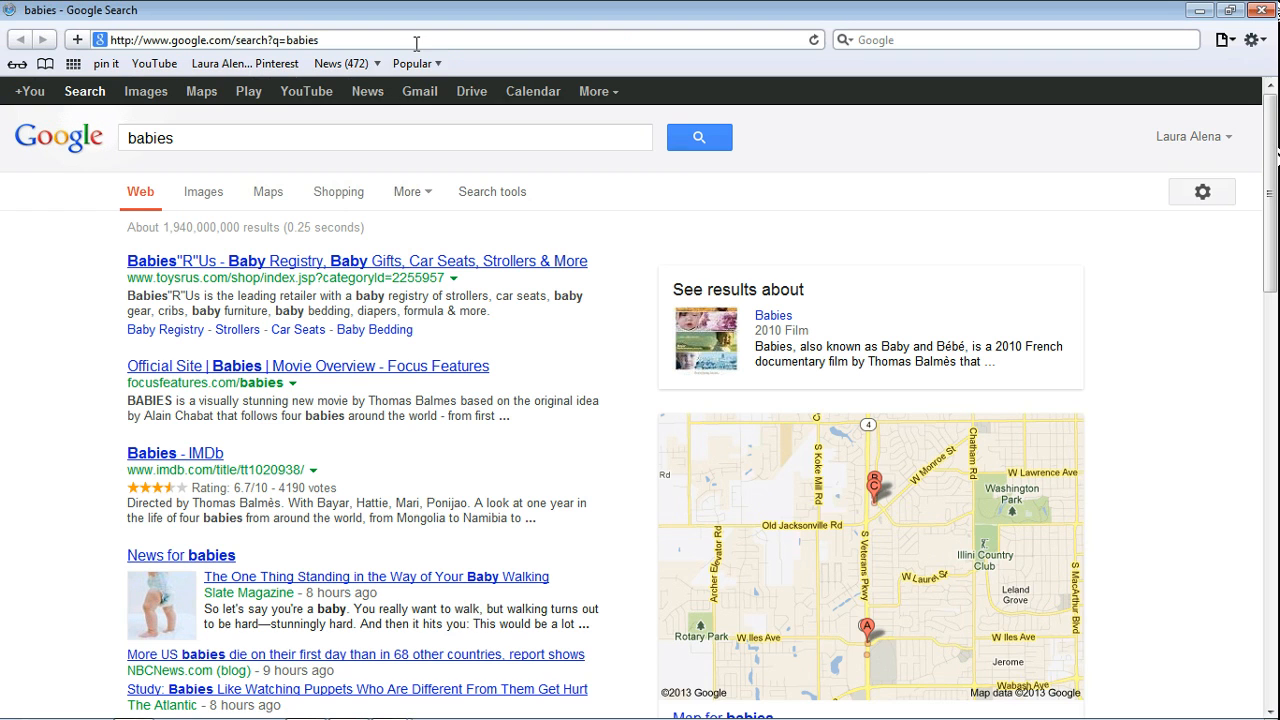
pyautogui.click(1244, 10)
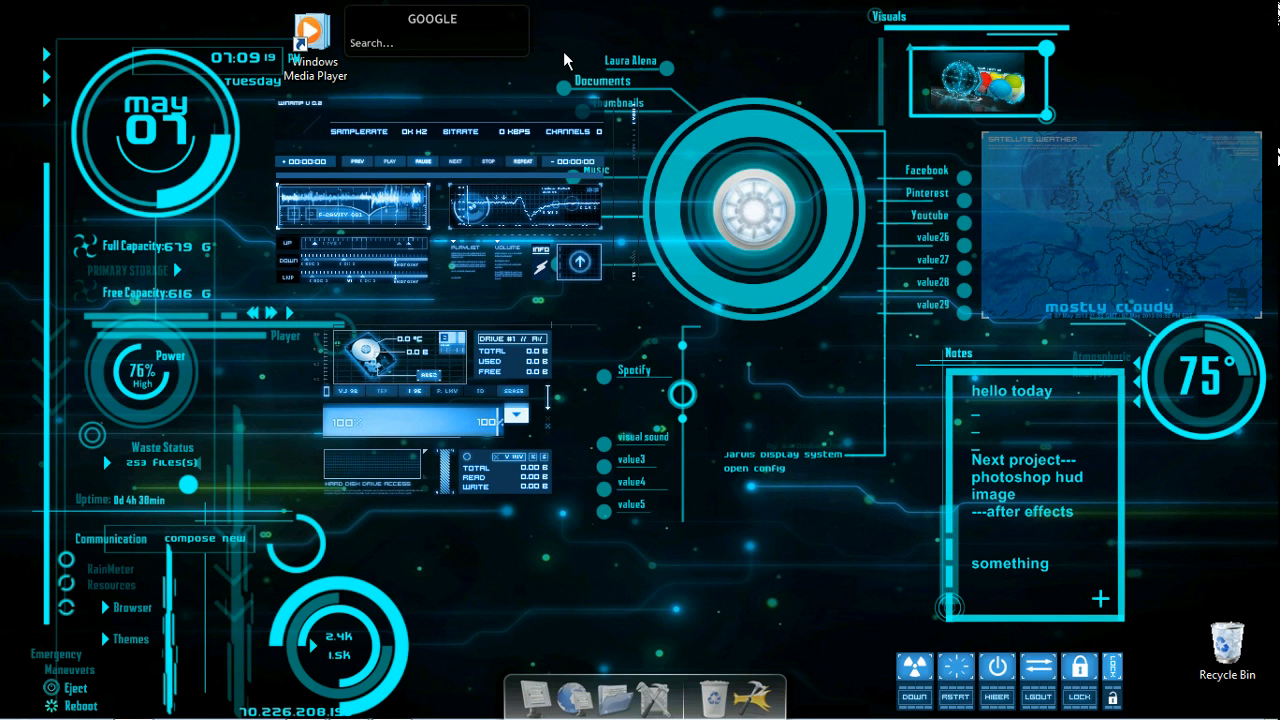
pyautogui.moveTo(404, 504)
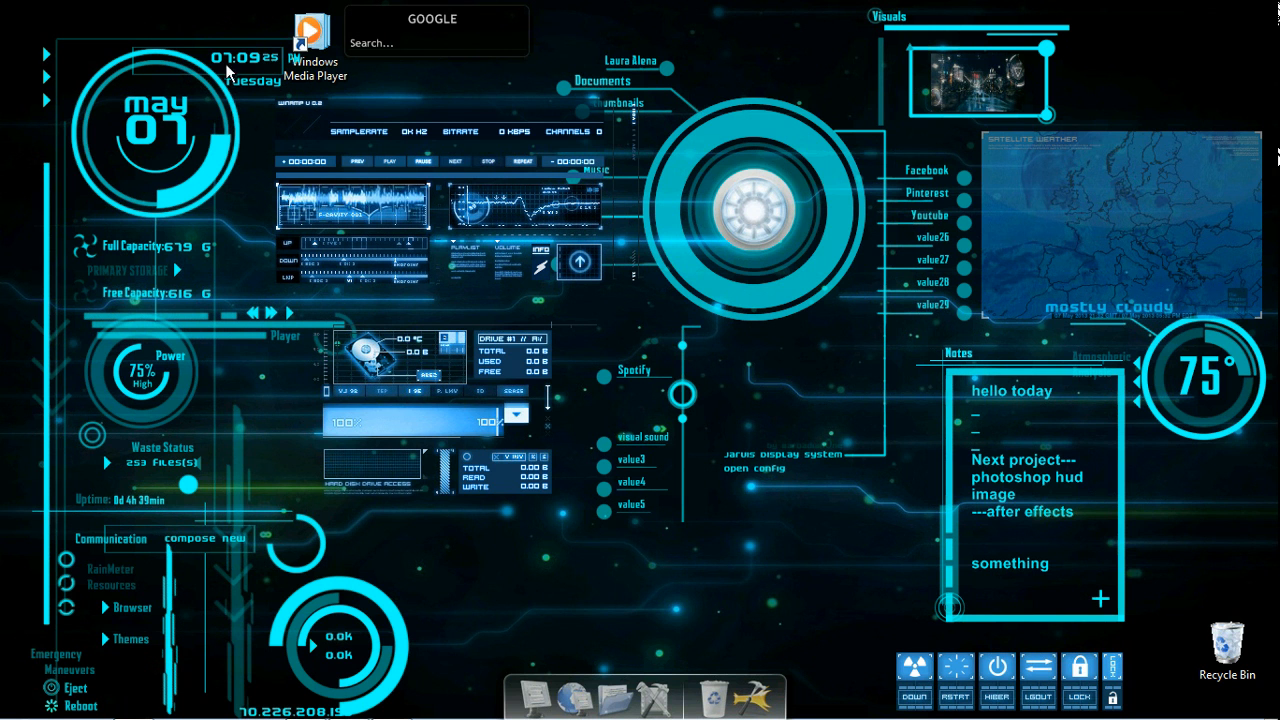
pyautogui.rightClick(750, 200)
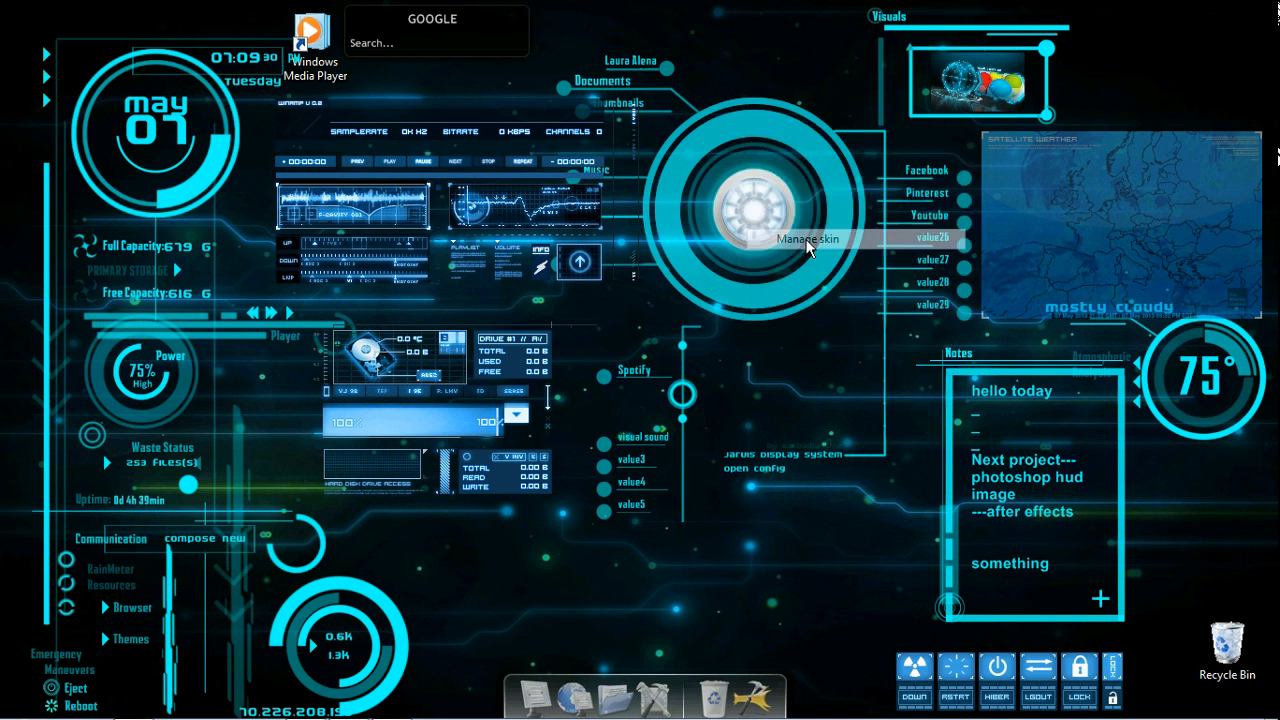
# Browse the skin manager folders, checking NETWORK and SYSTEM OVERALL
pyautogui.click(804, 240)
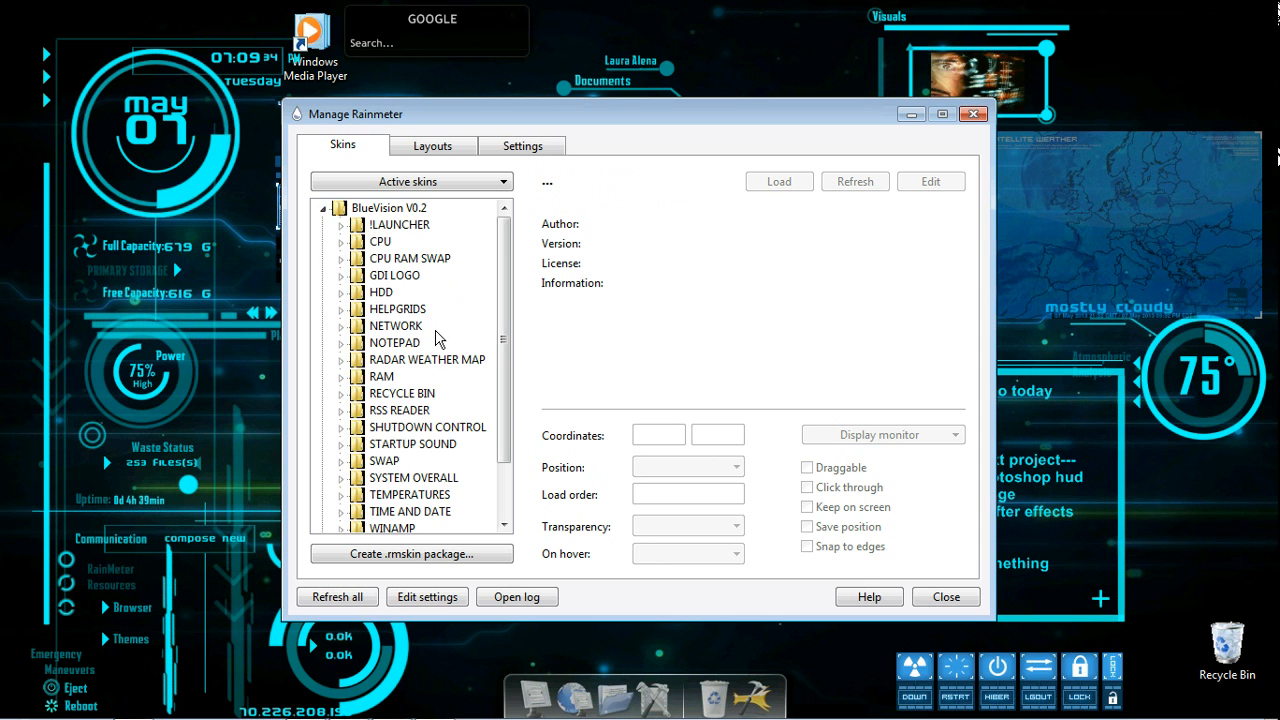
pyautogui.scroll(-3)
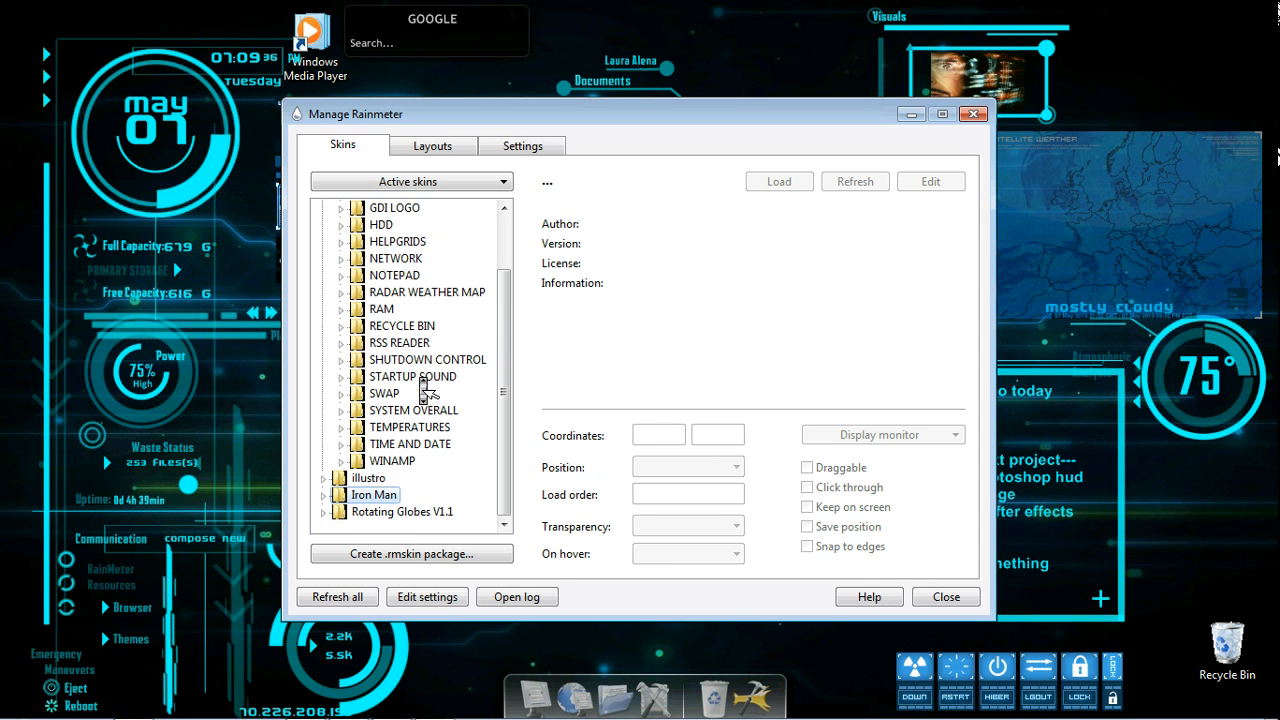
pyautogui.moveTo(368, 416)
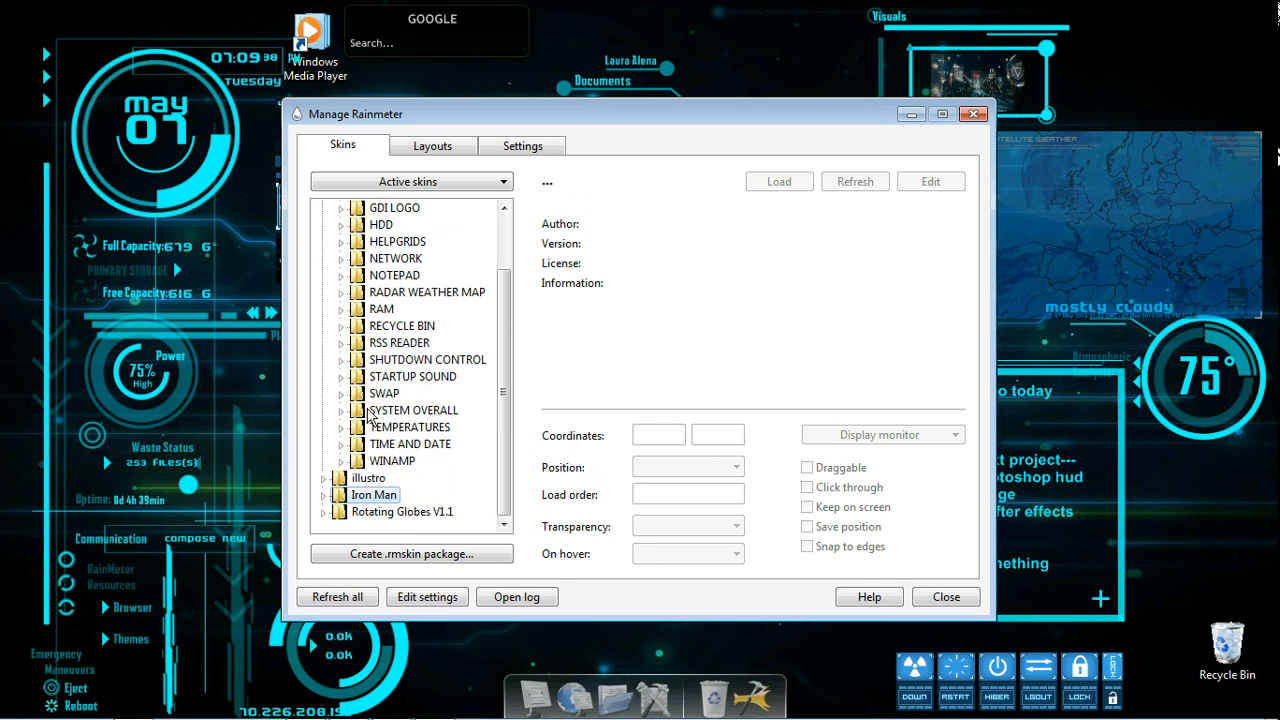
pyautogui.moveTo(378, 318)
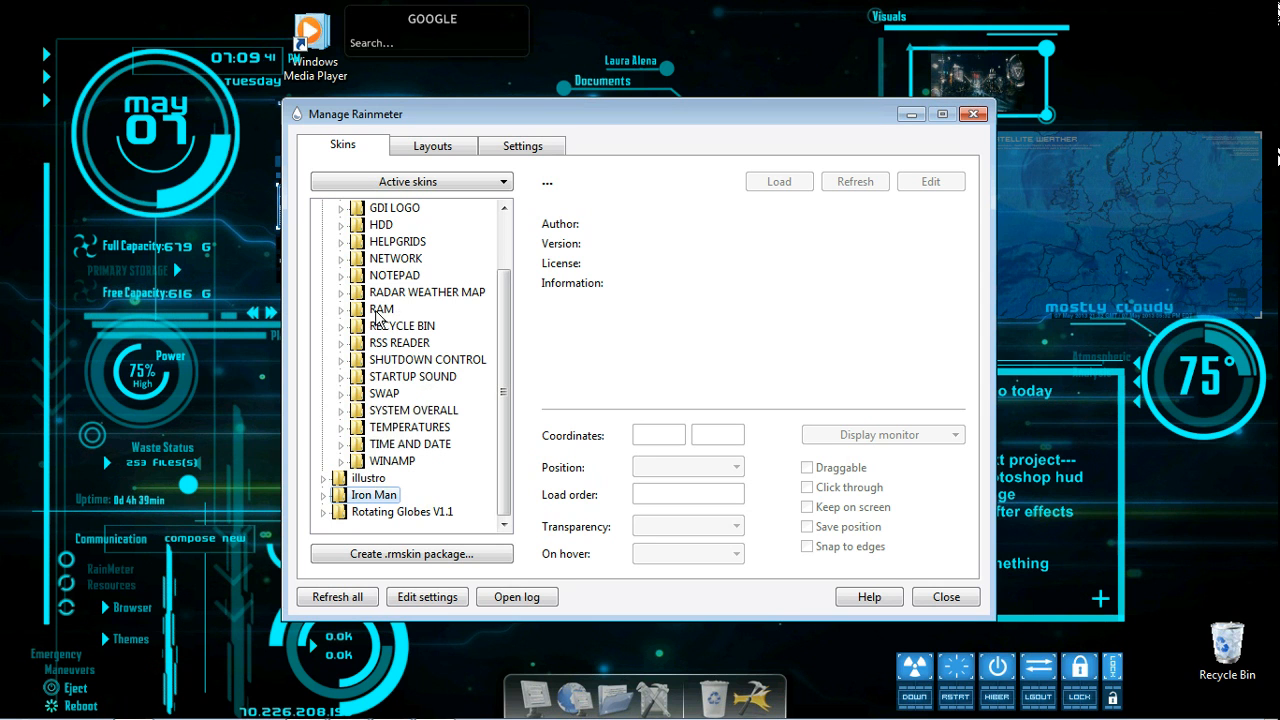
pyautogui.moveTo(356, 228)
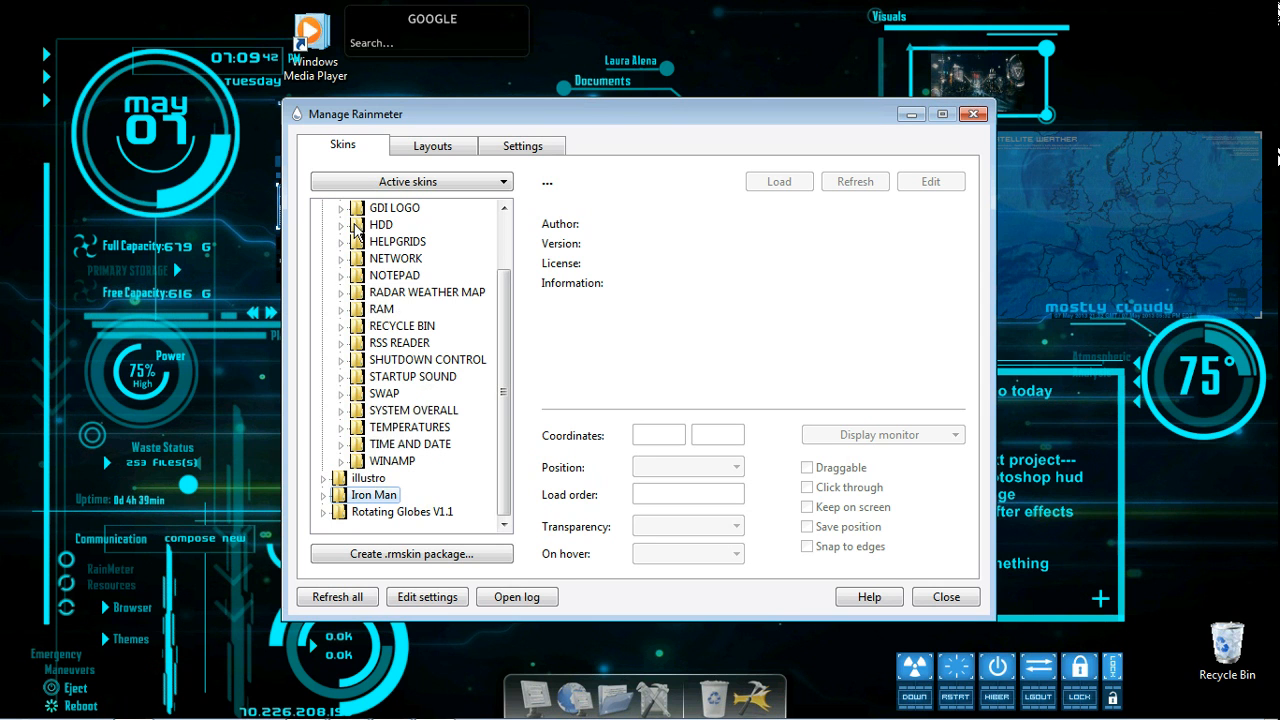
pyautogui.click(344, 292)
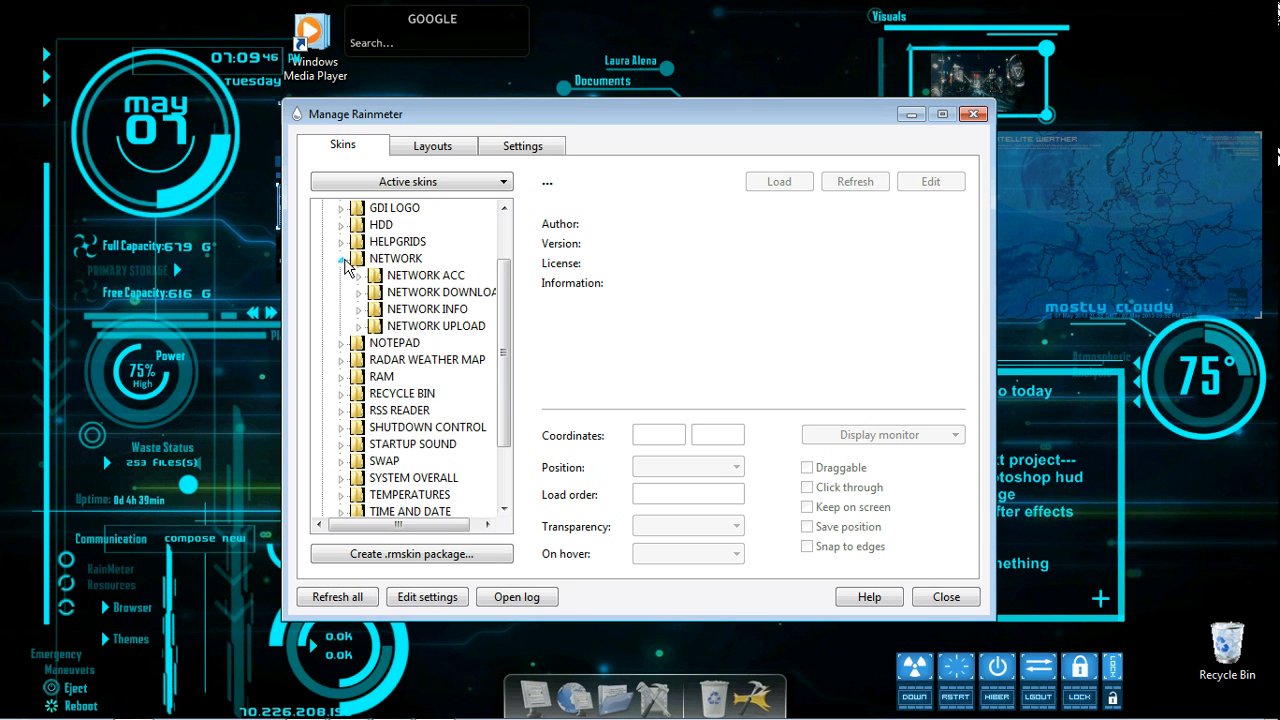
pyautogui.click(344, 258)
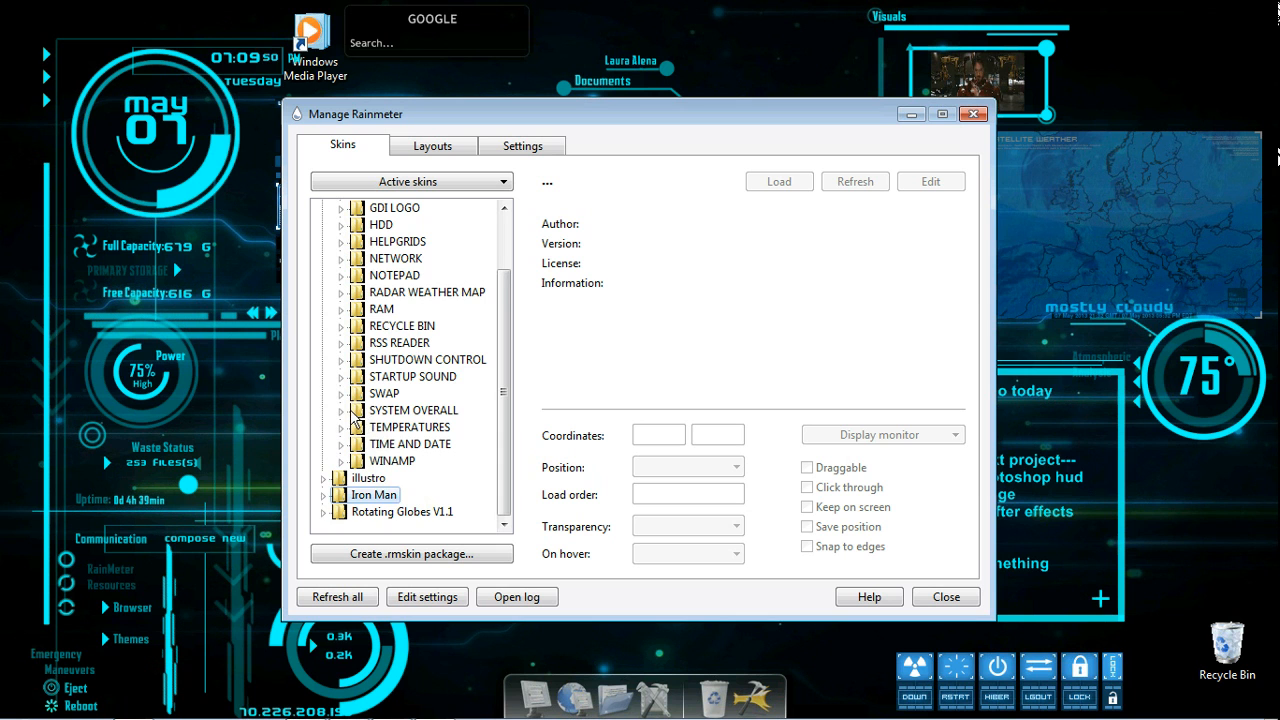
pyautogui.click(412, 410)
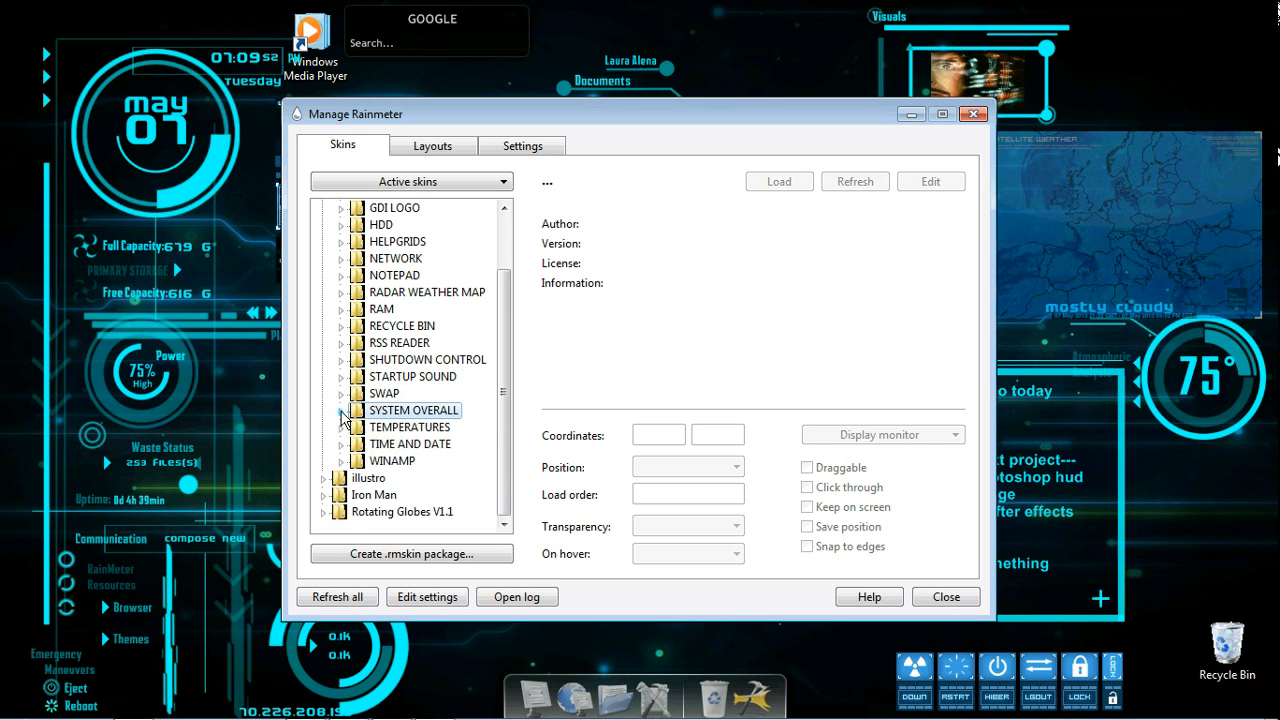
# Load GOOGLE NEWS OPEN.ini from RSS READER > GOOGLE NEWS
pyautogui.click(340, 342)
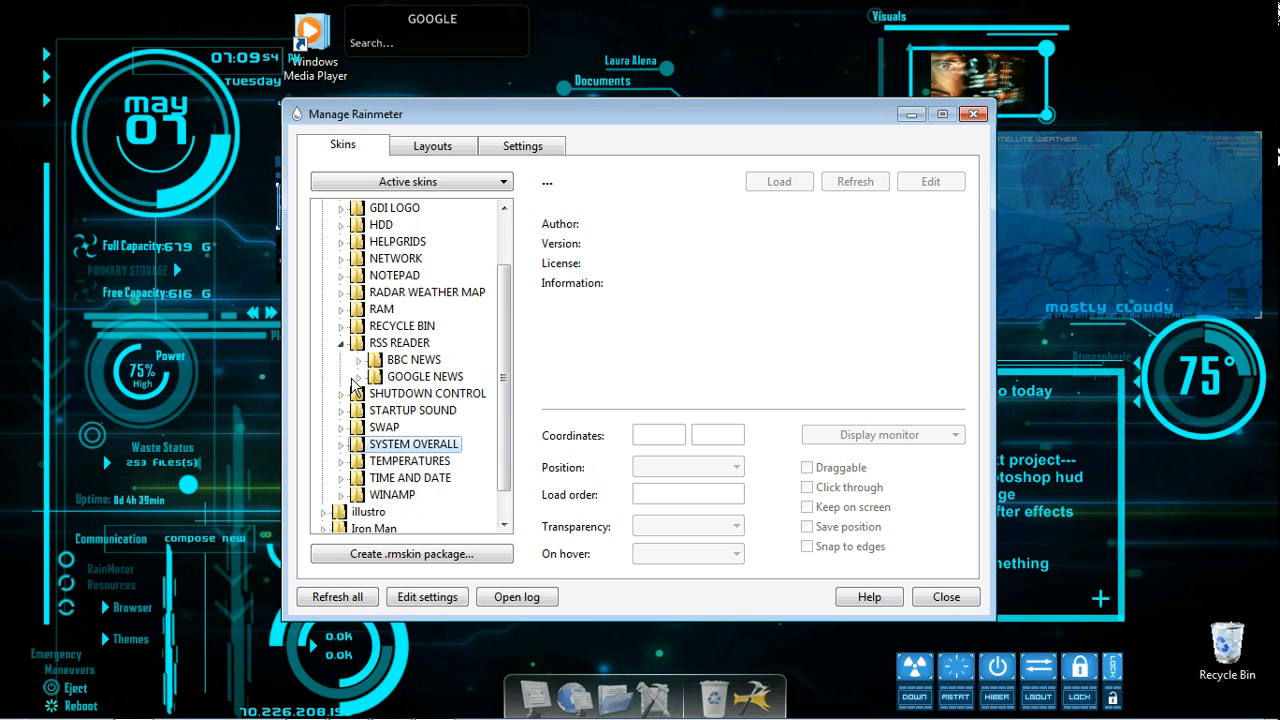
pyautogui.click(358, 376)
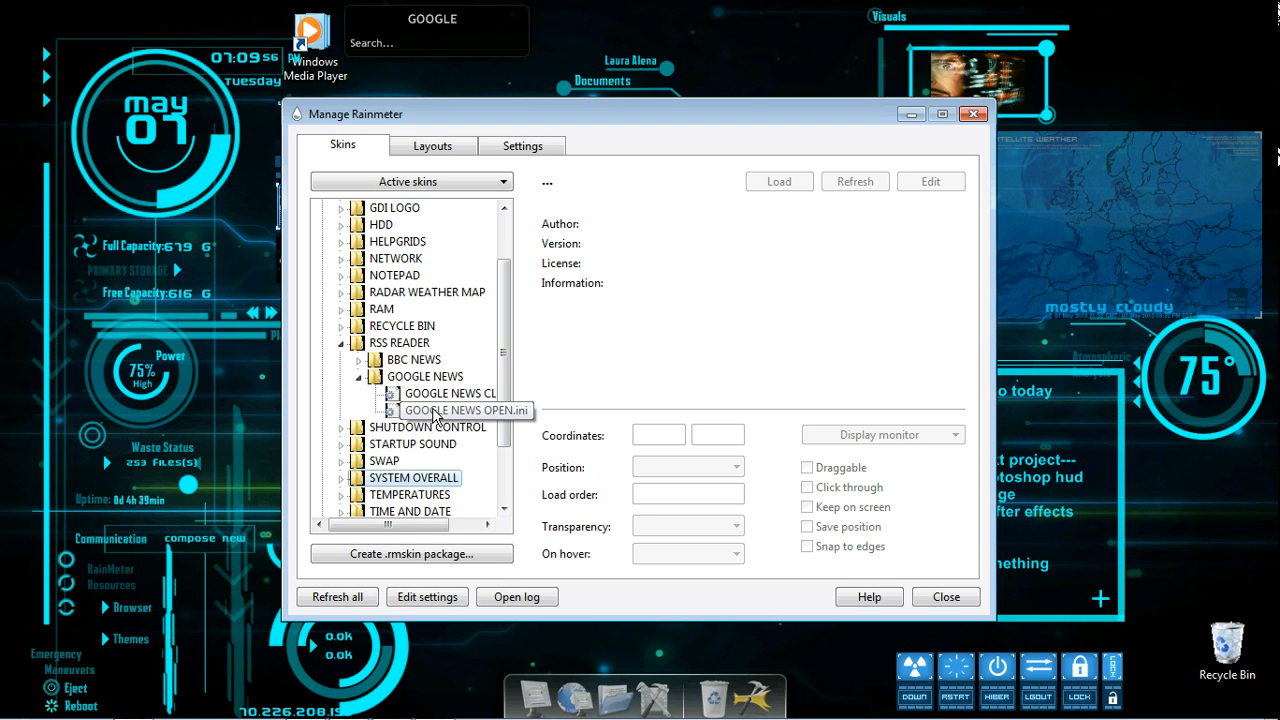
pyautogui.click(464, 410)
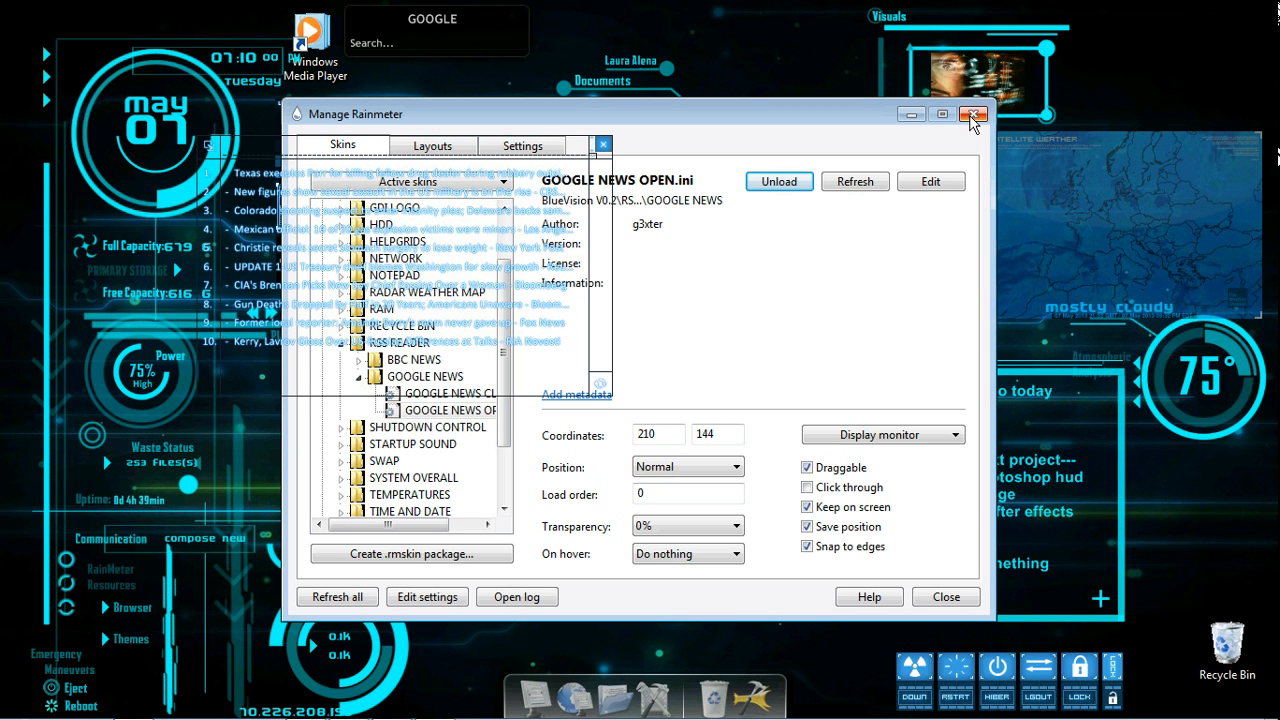
# Close the Manage Rainmeter window, leaving the Google News list on the desktop
pyautogui.click(336, 596)
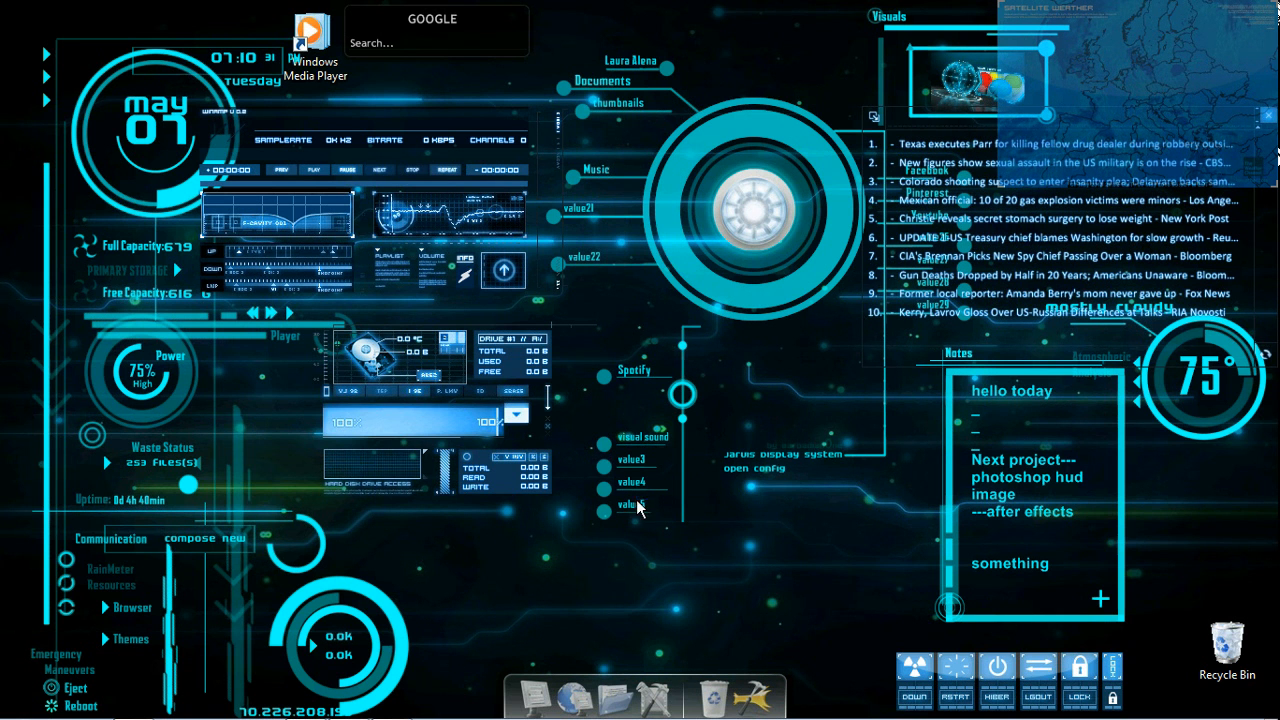
pyautogui.moveTo(884, 364)
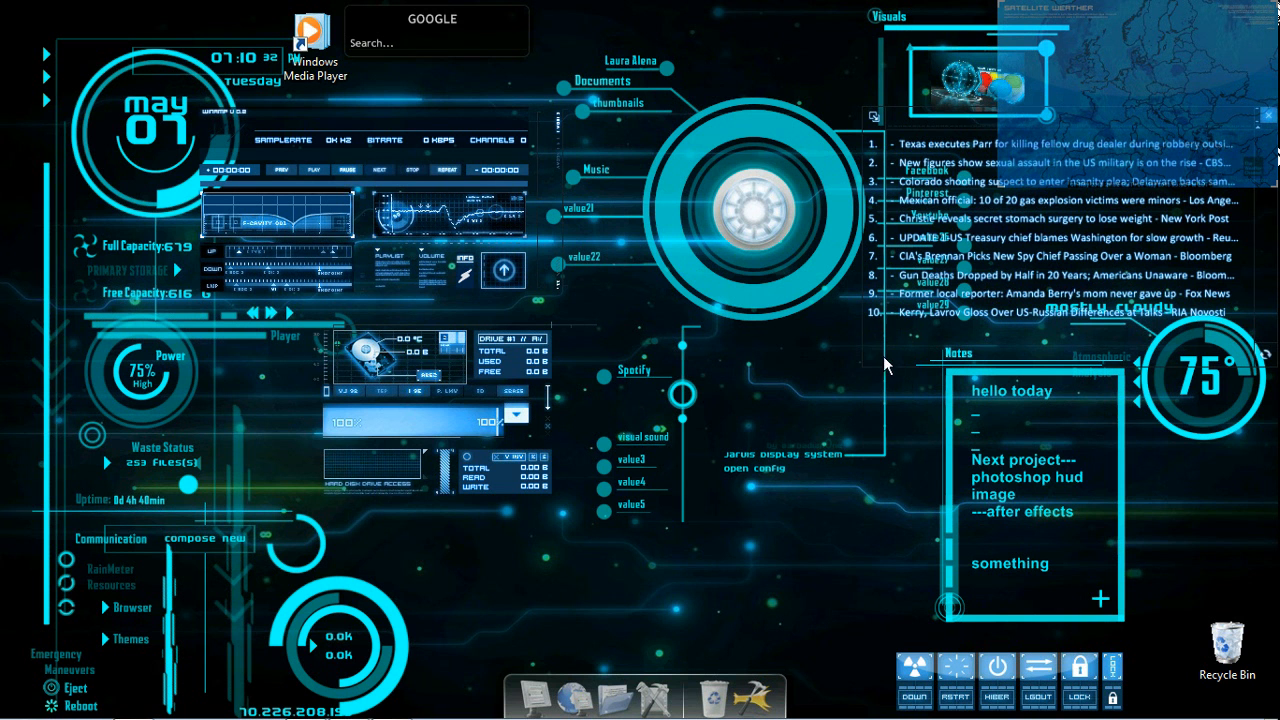
pyautogui.moveTo(1116, 172)
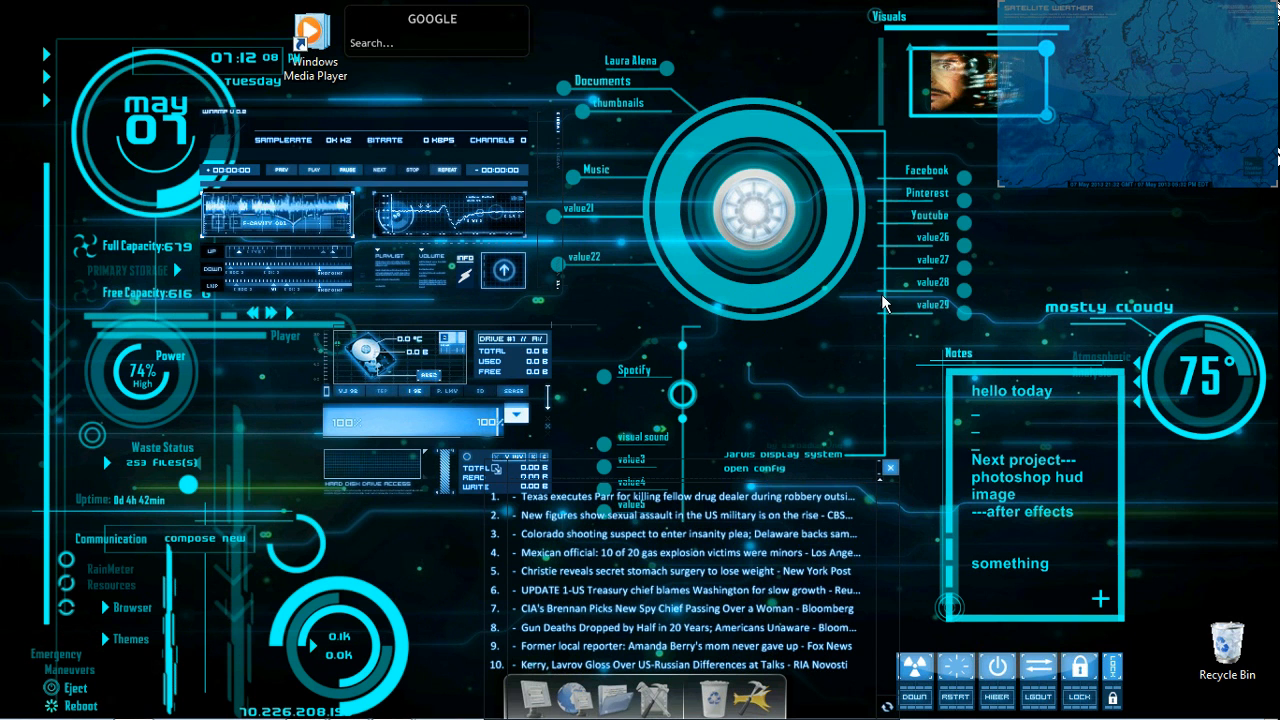
pyautogui.moveTo(678, 82)
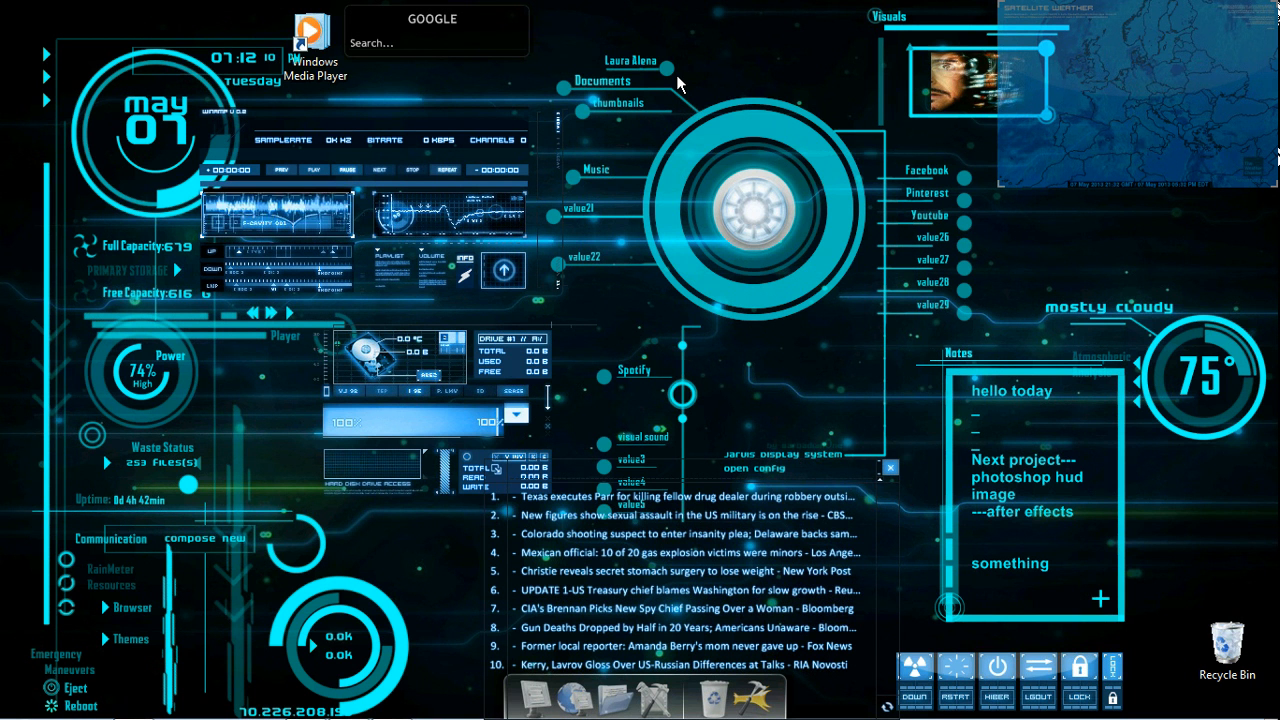